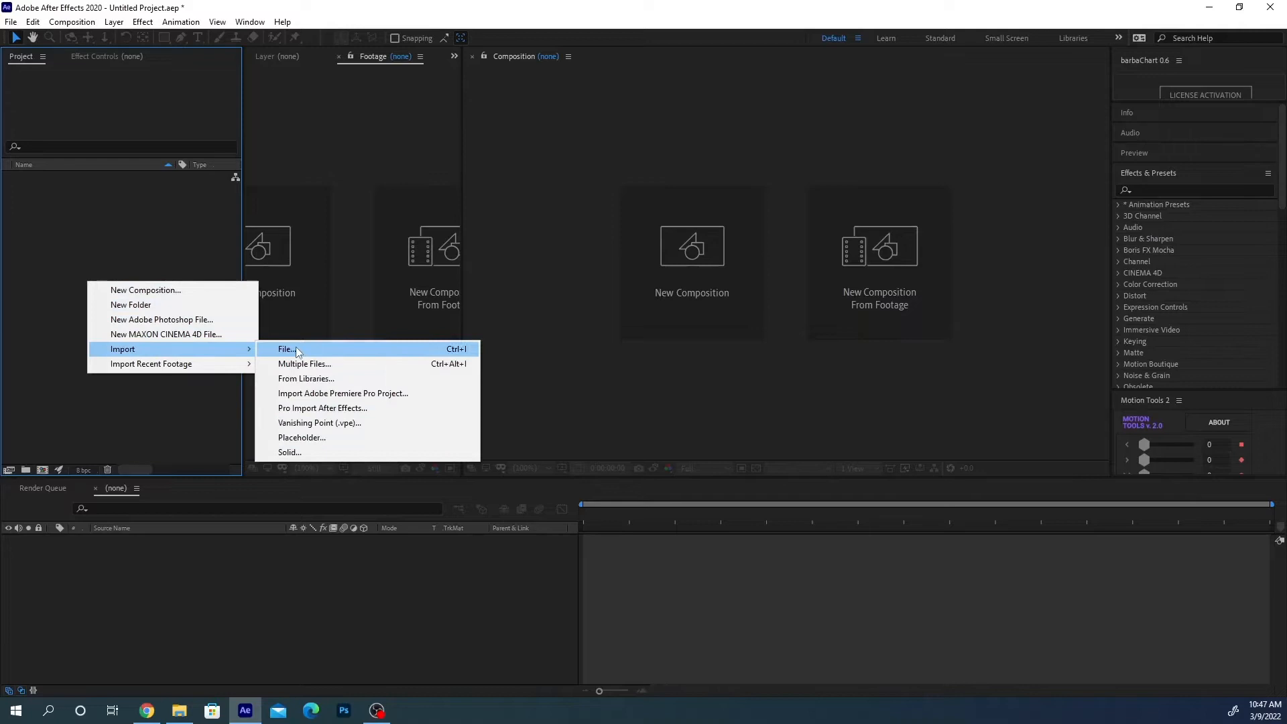
Import ID_4990362.mp4 and 'INTRO Breatha - josh pan.mp3' together into the project
{"action": "left_click", "coordinate": [287, 349]}
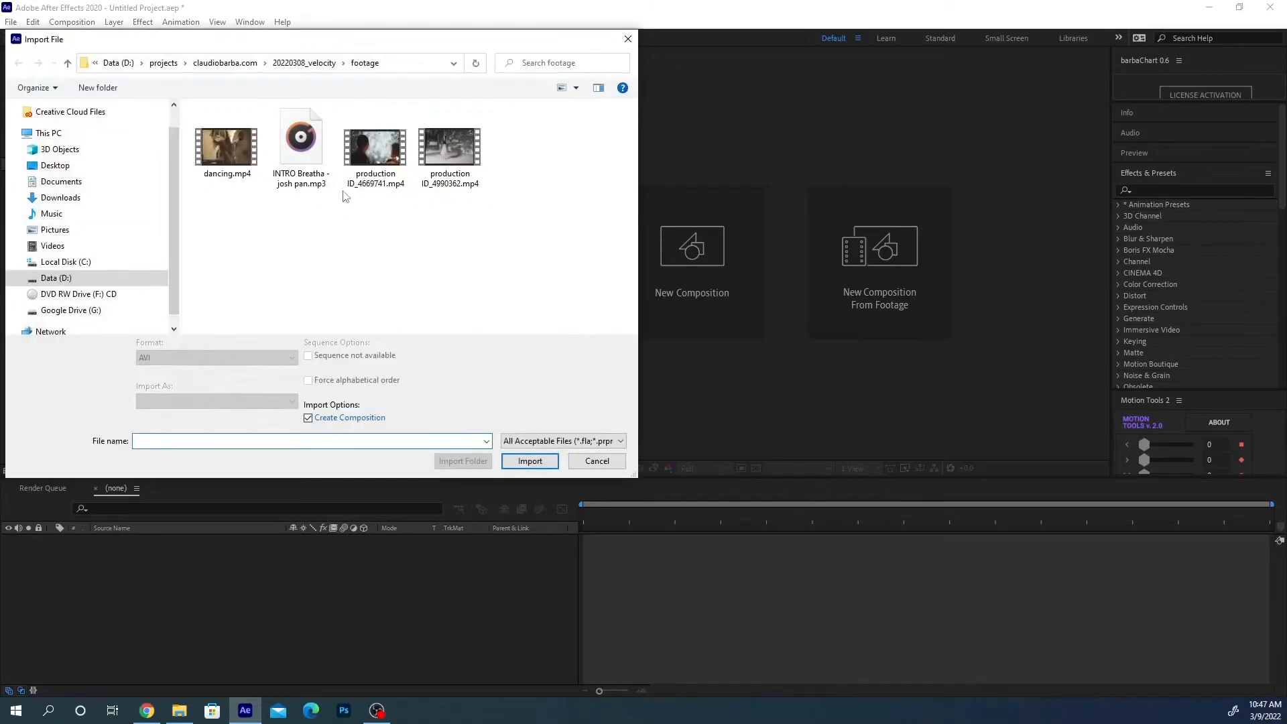
{"action": "left_click", "coordinate": [449, 147]}
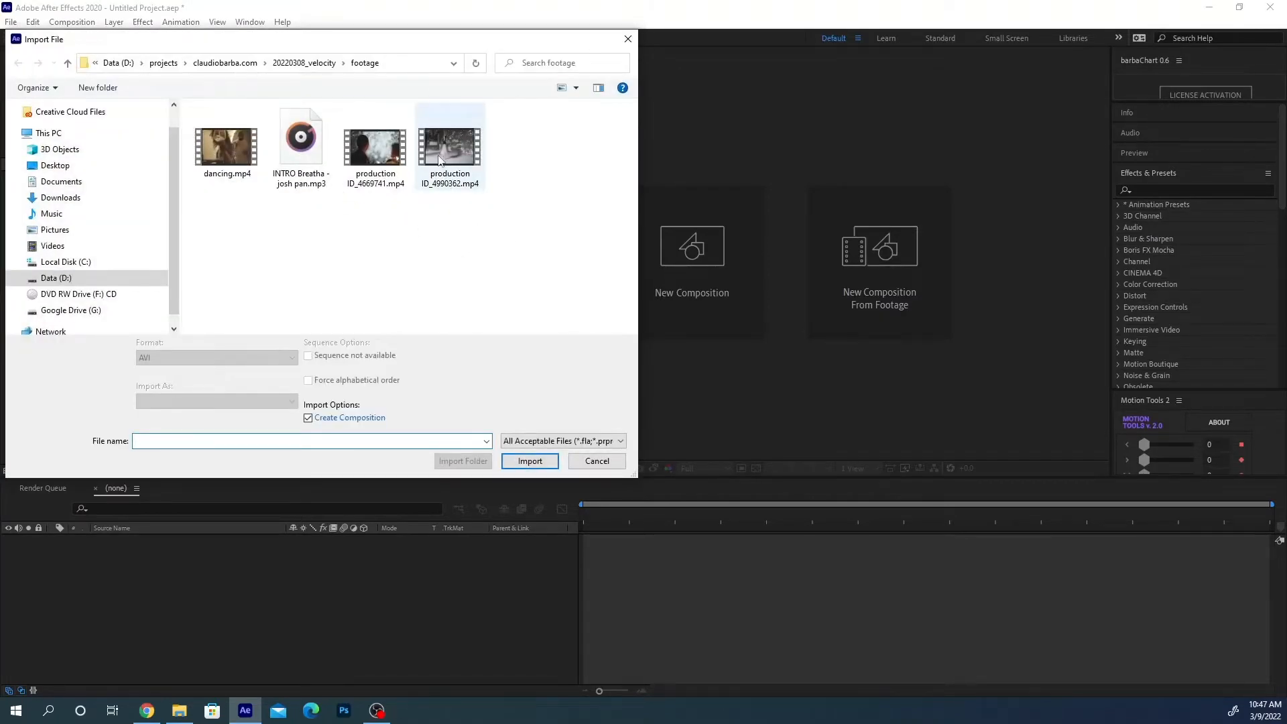
{"action": "left_click", "coordinate": [449, 147]}
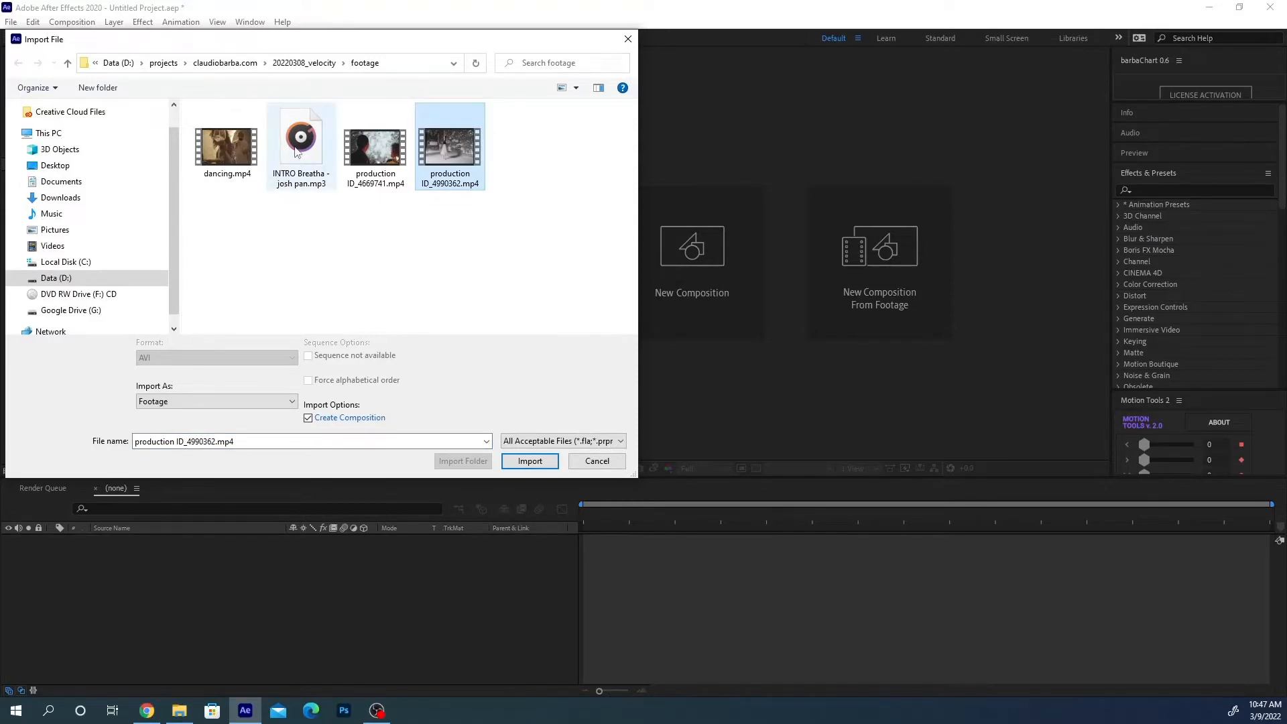
{"action": "left_click", "coordinate": [300, 137]}
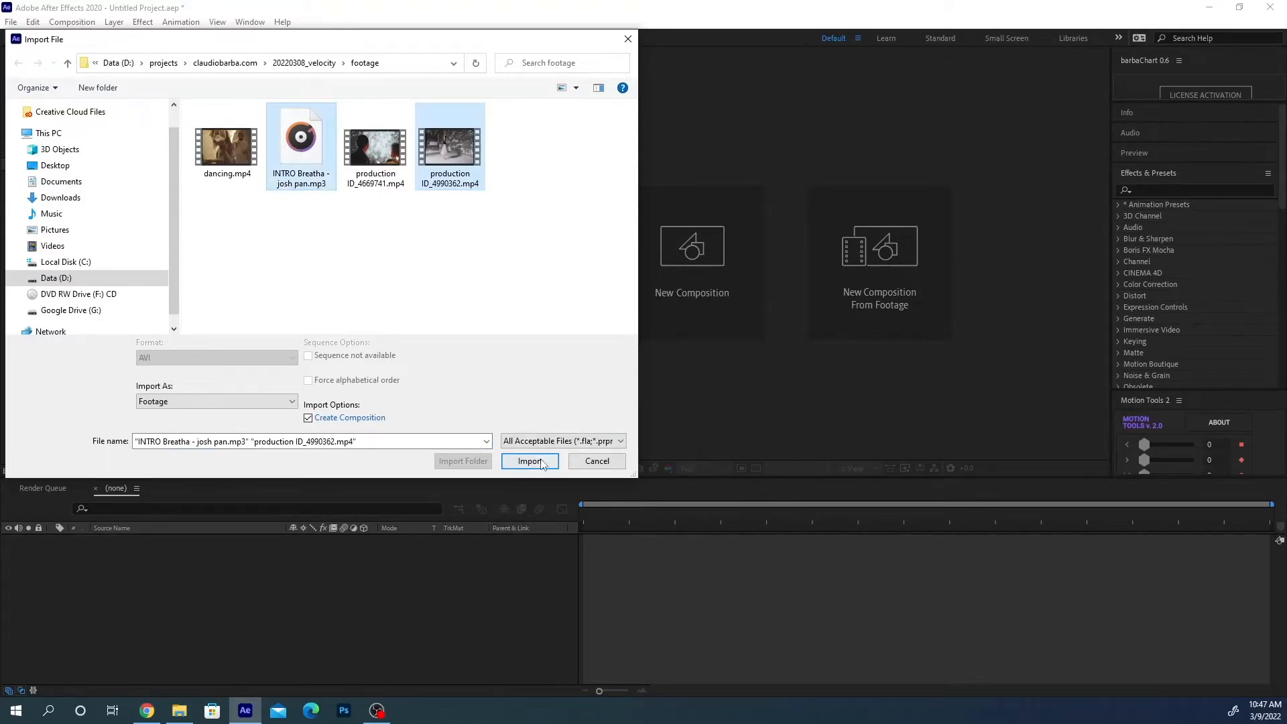
{"action": "left_click", "coordinate": [530, 460]}
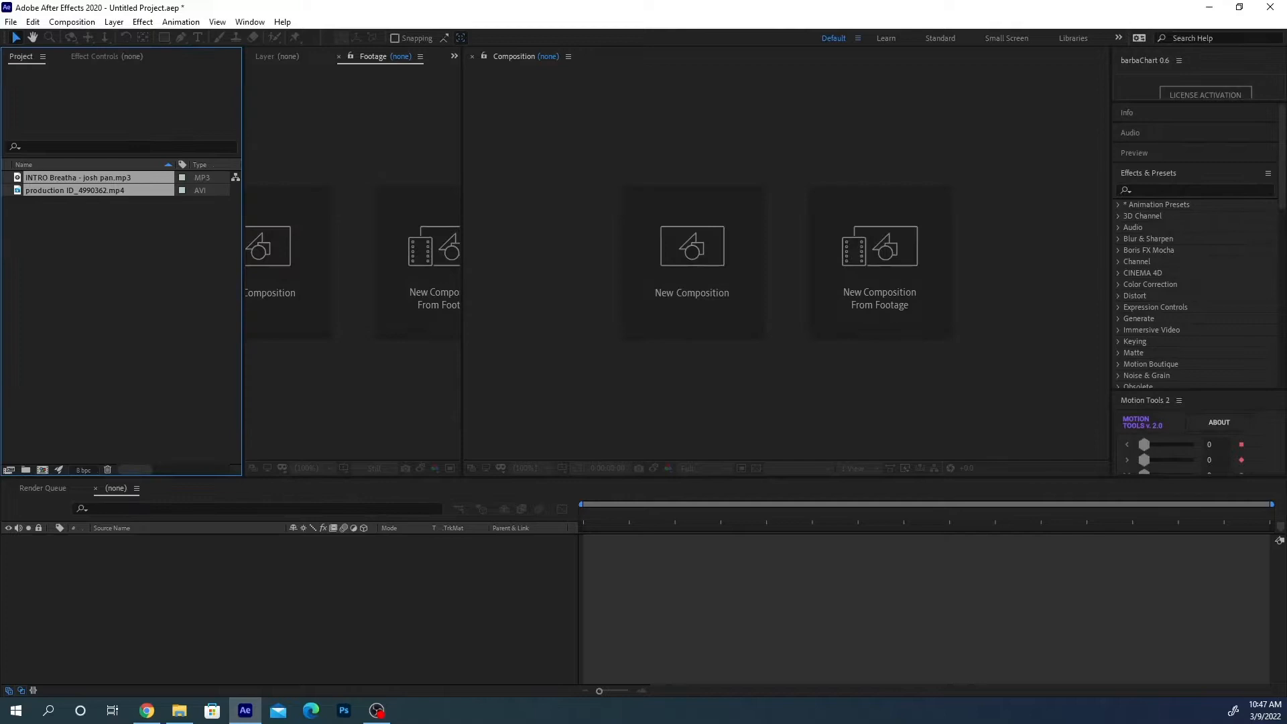
Create an HDTV 1080 29.97 composition and add both imported files to Comp 1
{"action": "left_click", "coordinate": [102, 228]}
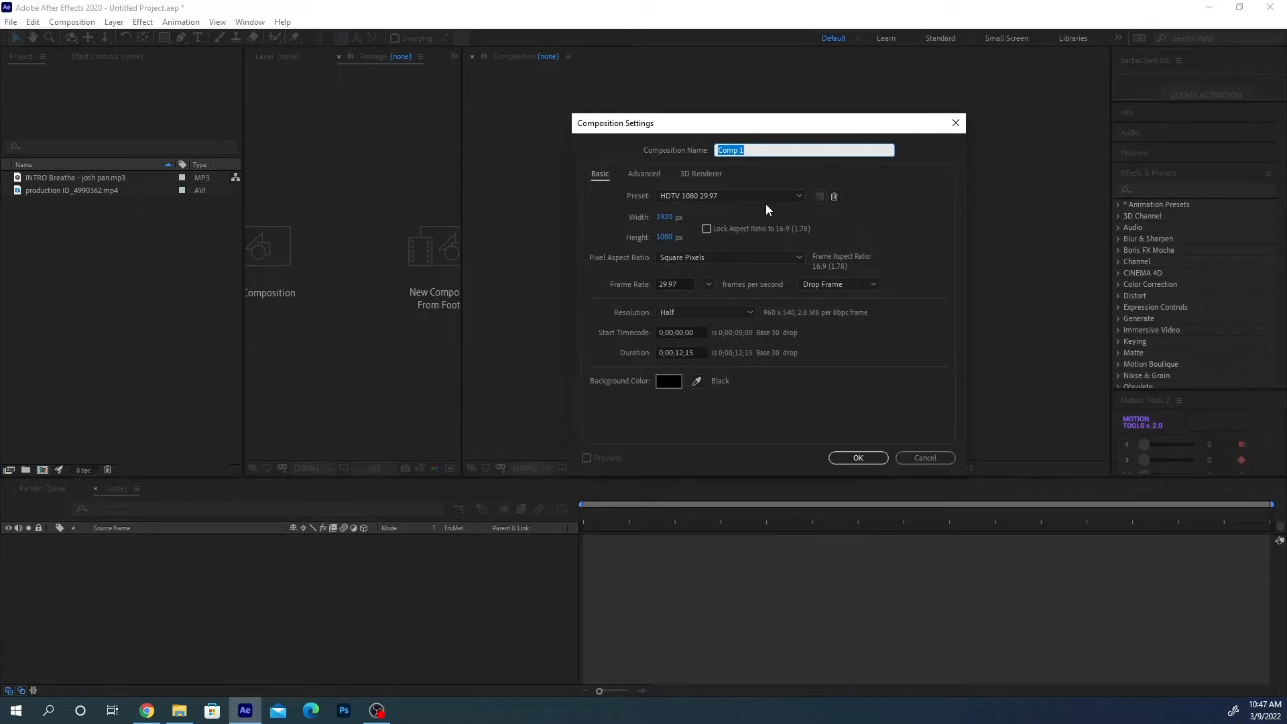
{"action": "mouse_move", "coordinate": [863, 448]}
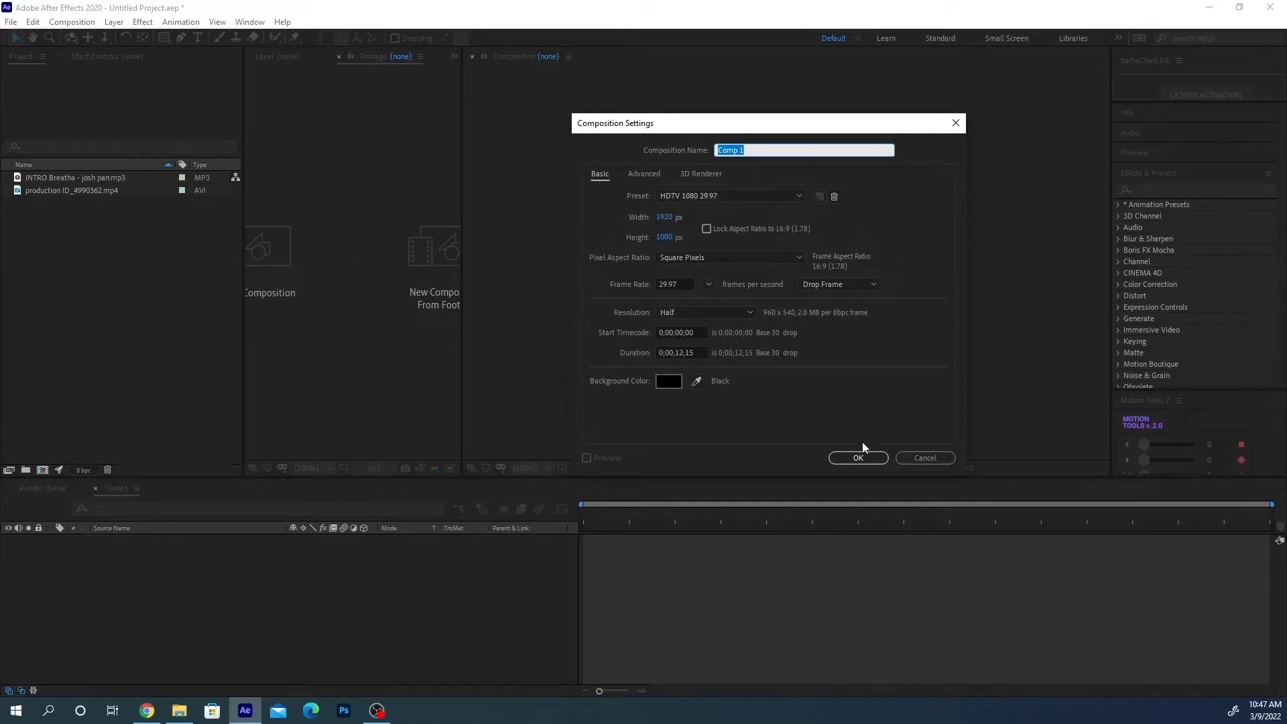
{"action": "left_click", "coordinate": [857, 457]}
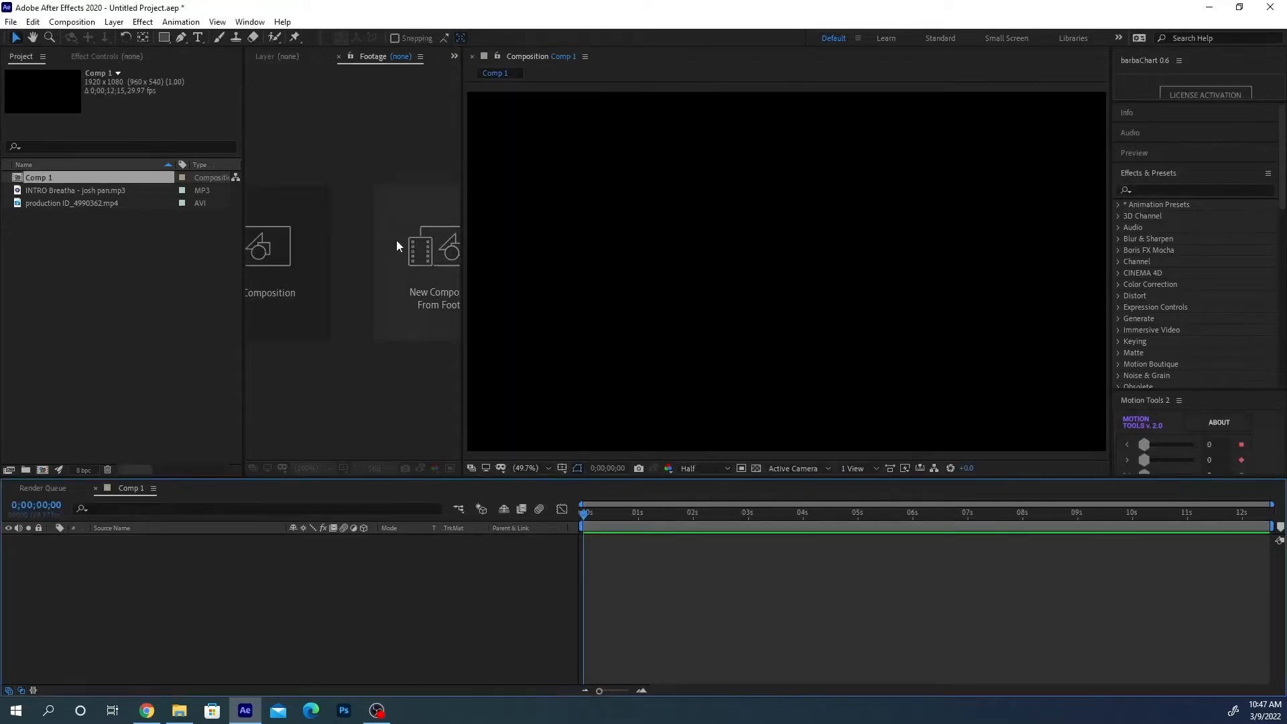
{"action": "left_click", "coordinate": [39, 177]}
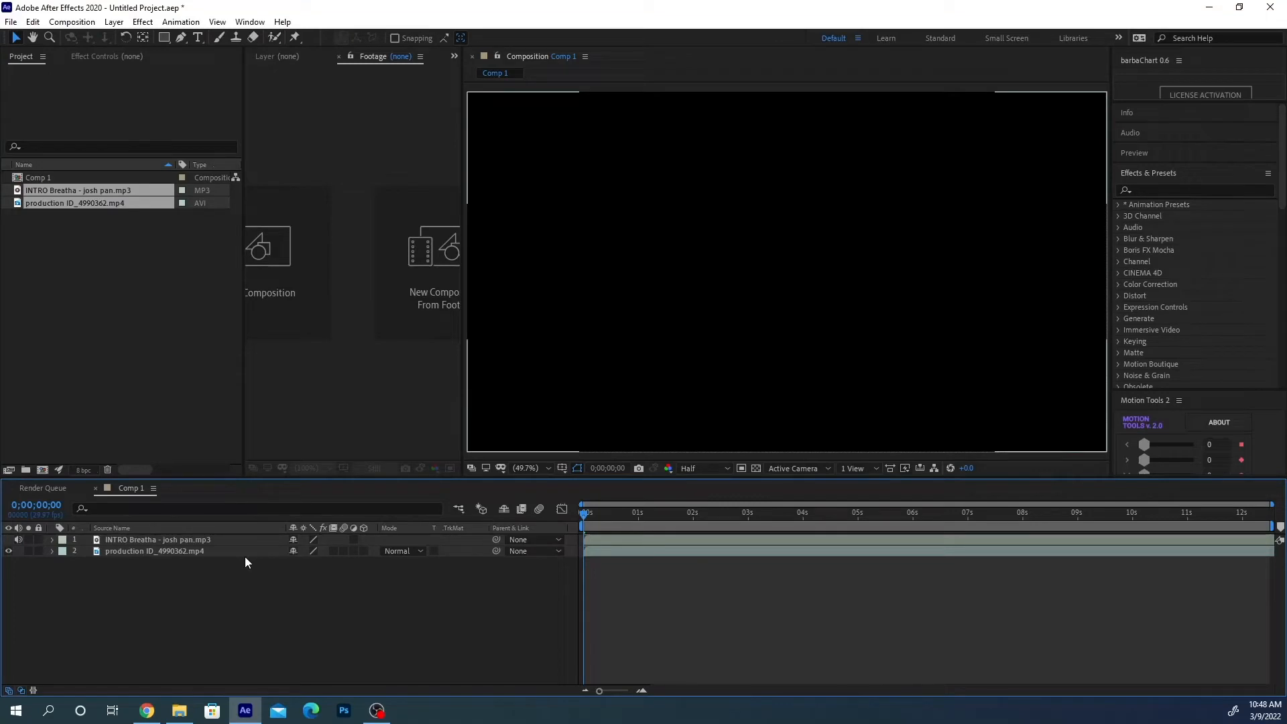
{"action": "mouse_move", "coordinate": [201, 591]}
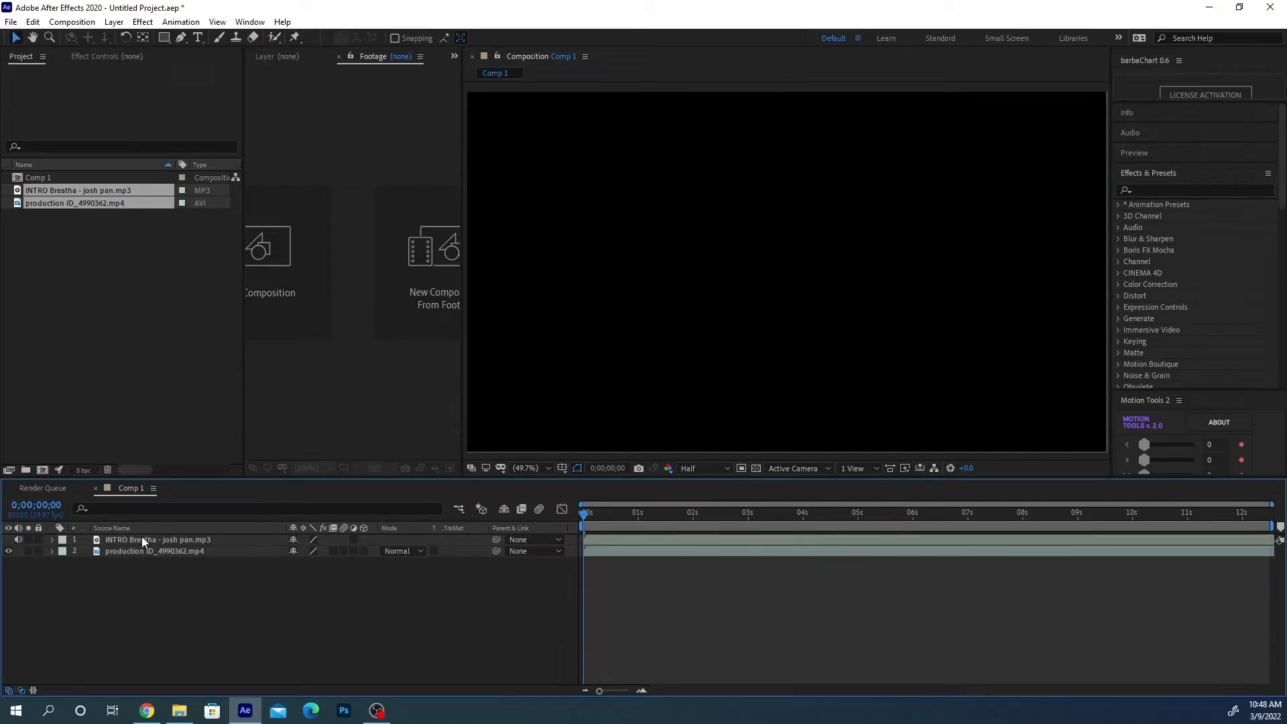
Expand the MP3 layer to show its waveform and delete all its layer markers
{"action": "left_click", "coordinate": [51, 539]}
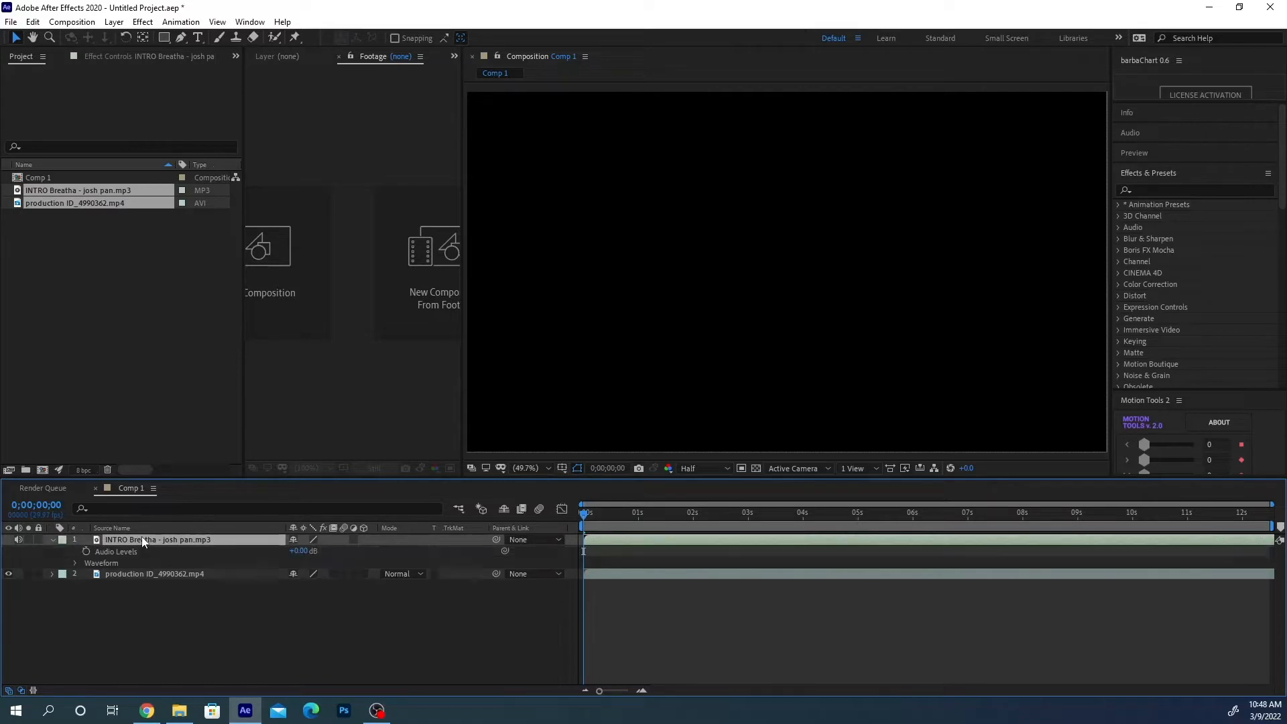
{"action": "left_click", "coordinate": [74, 563]}
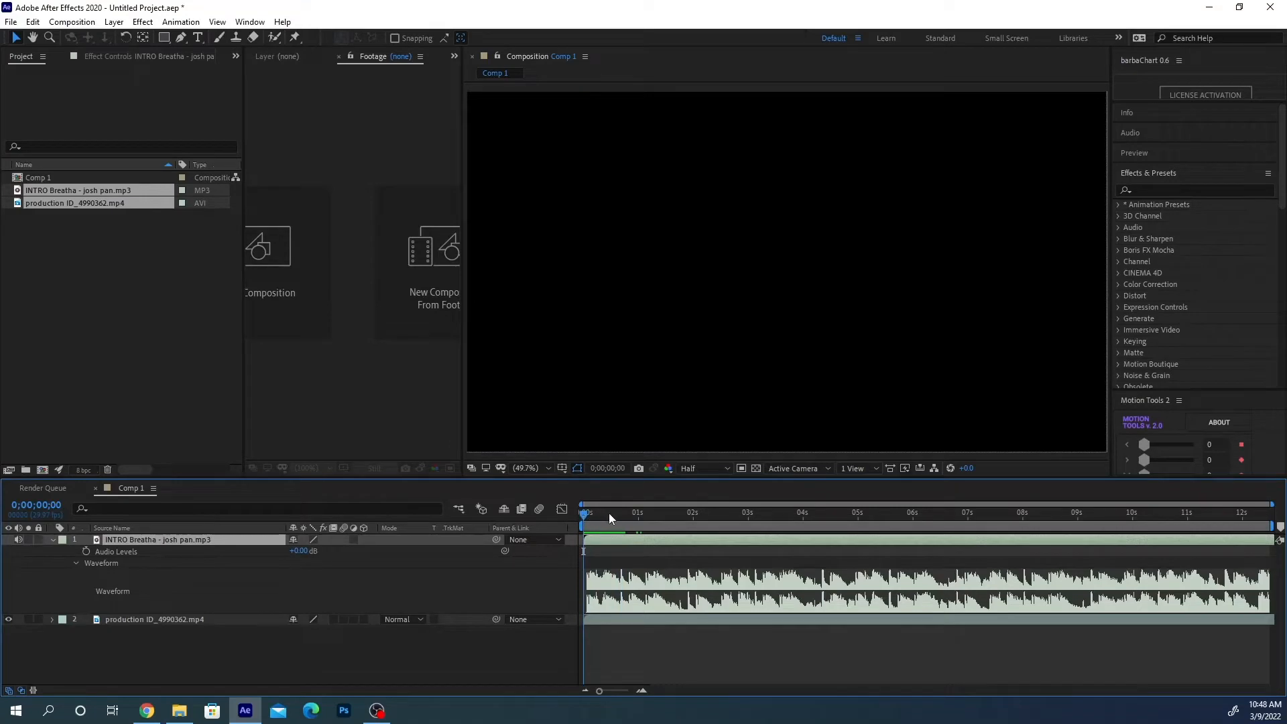
{"action": "mouse_move", "coordinate": [622, 555]}
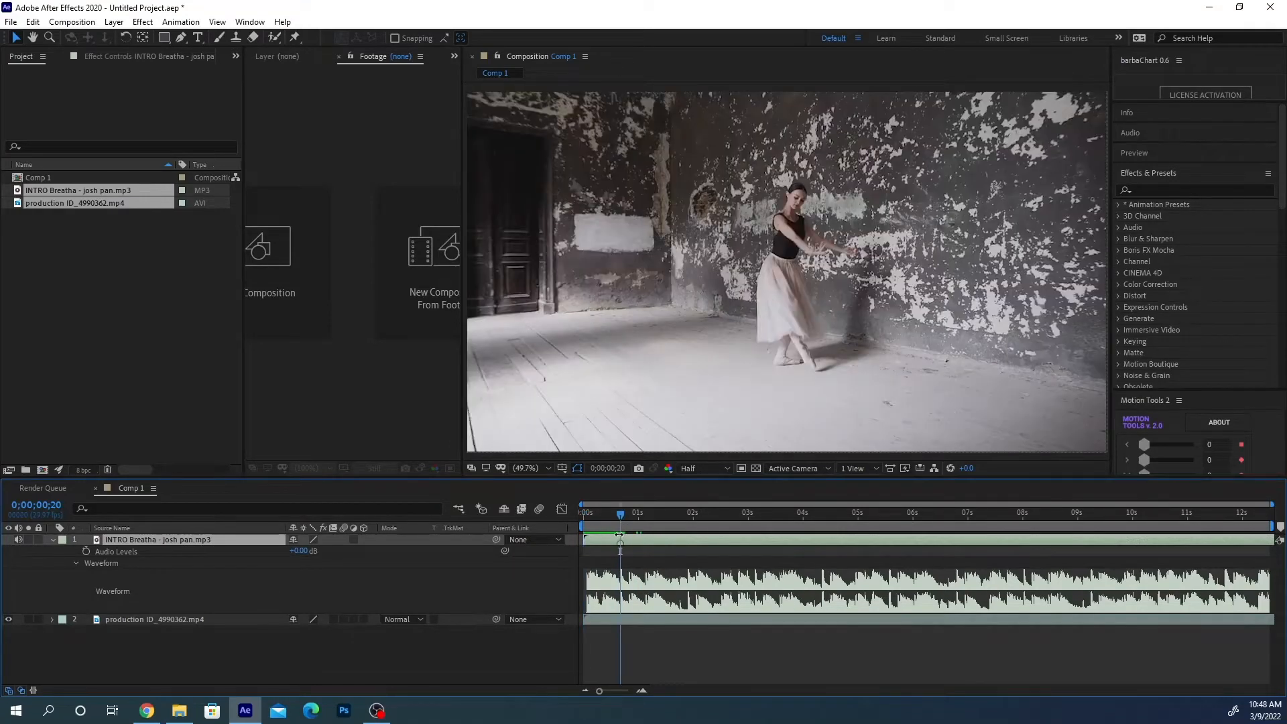
{"action": "right_click", "coordinate": [620, 541]}
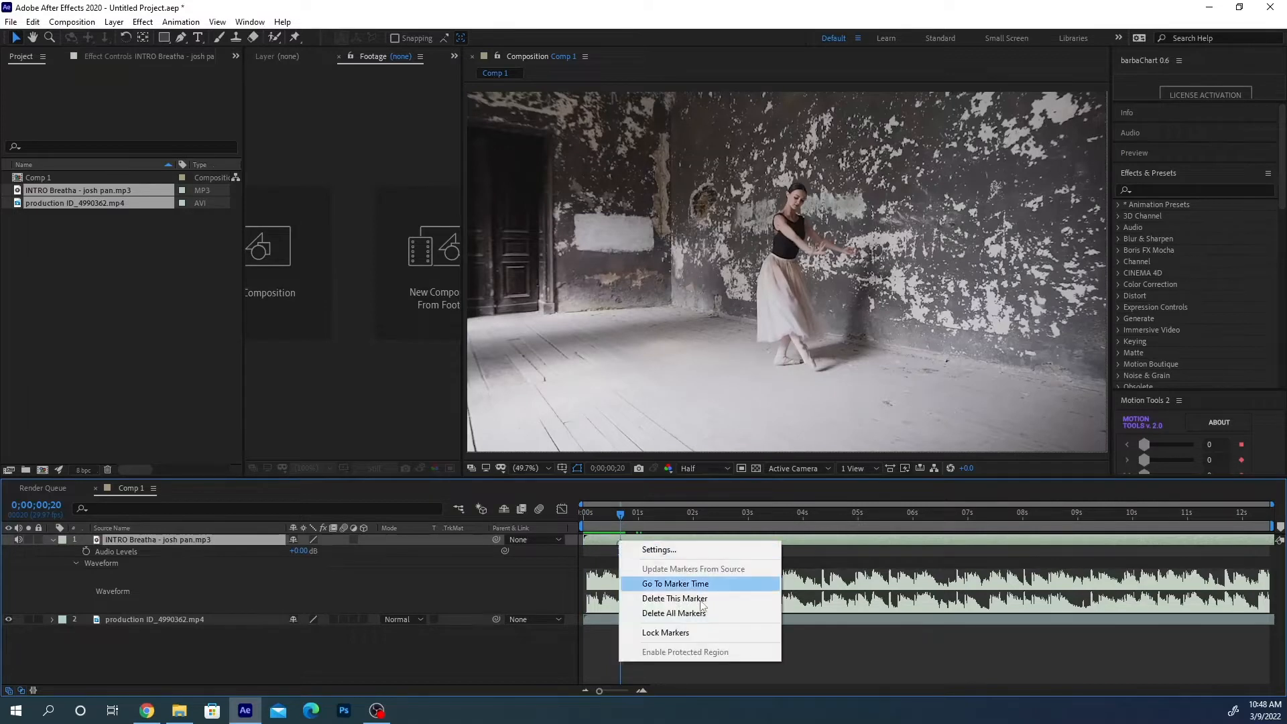
{"action": "left_click", "coordinate": [675, 597]}
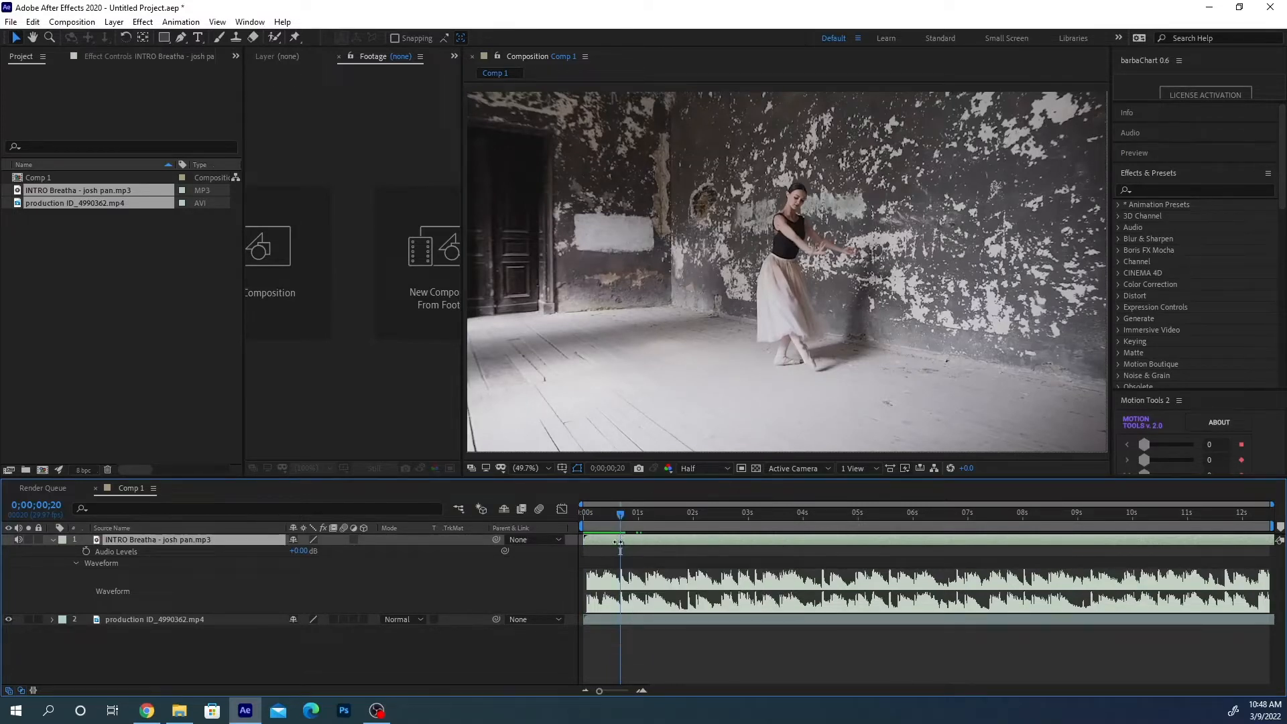
{"action": "right_click", "coordinate": [619, 542]}
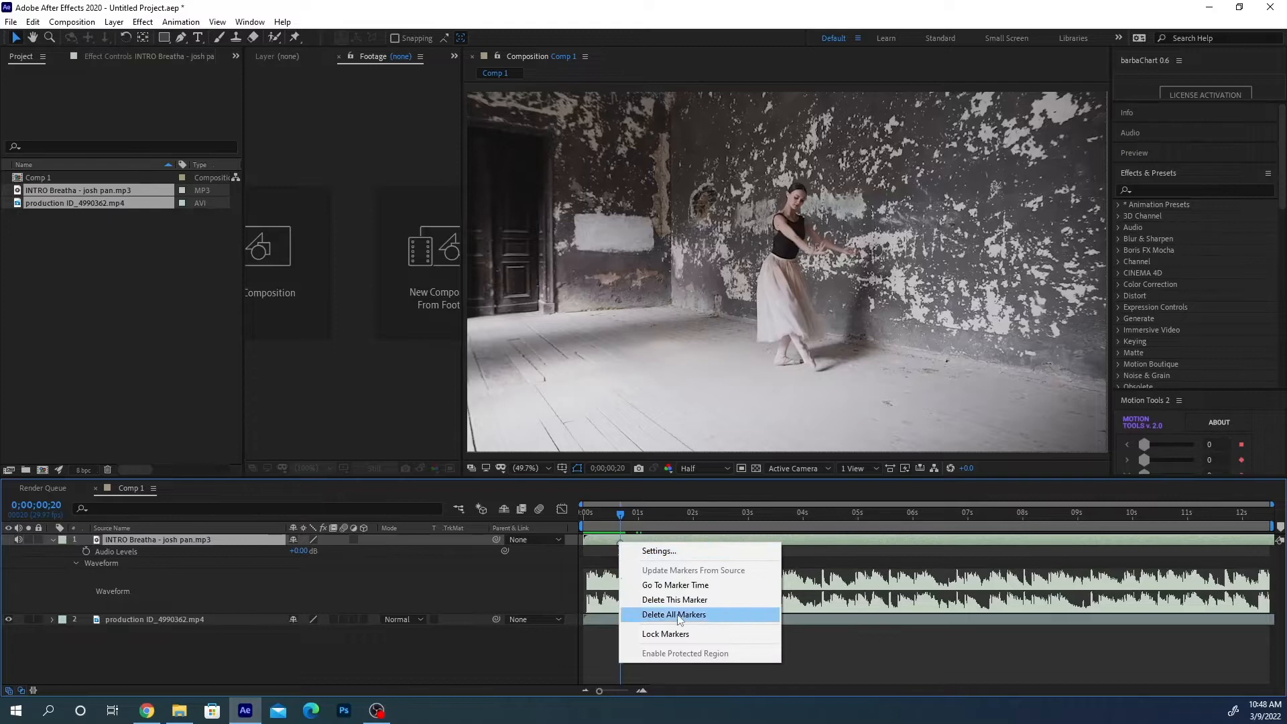
{"action": "left_click", "coordinate": [673, 614]}
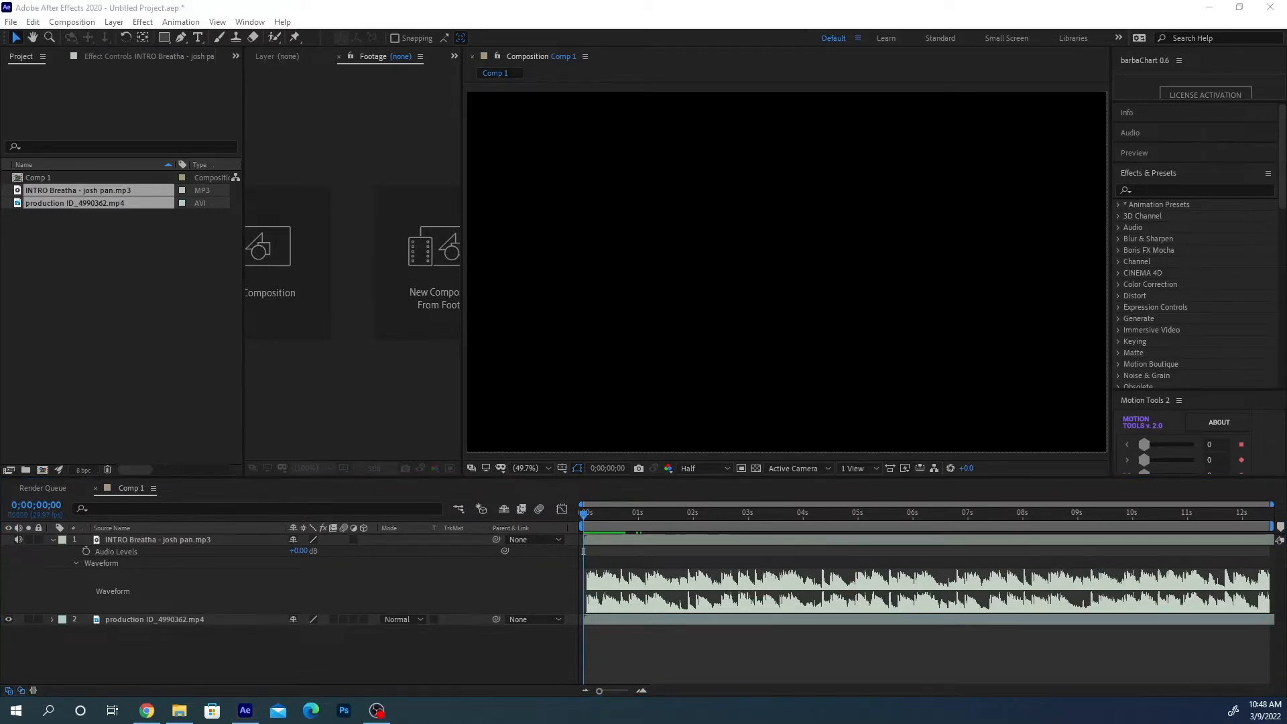
{"action": "mouse_move", "coordinate": [867, 515]}
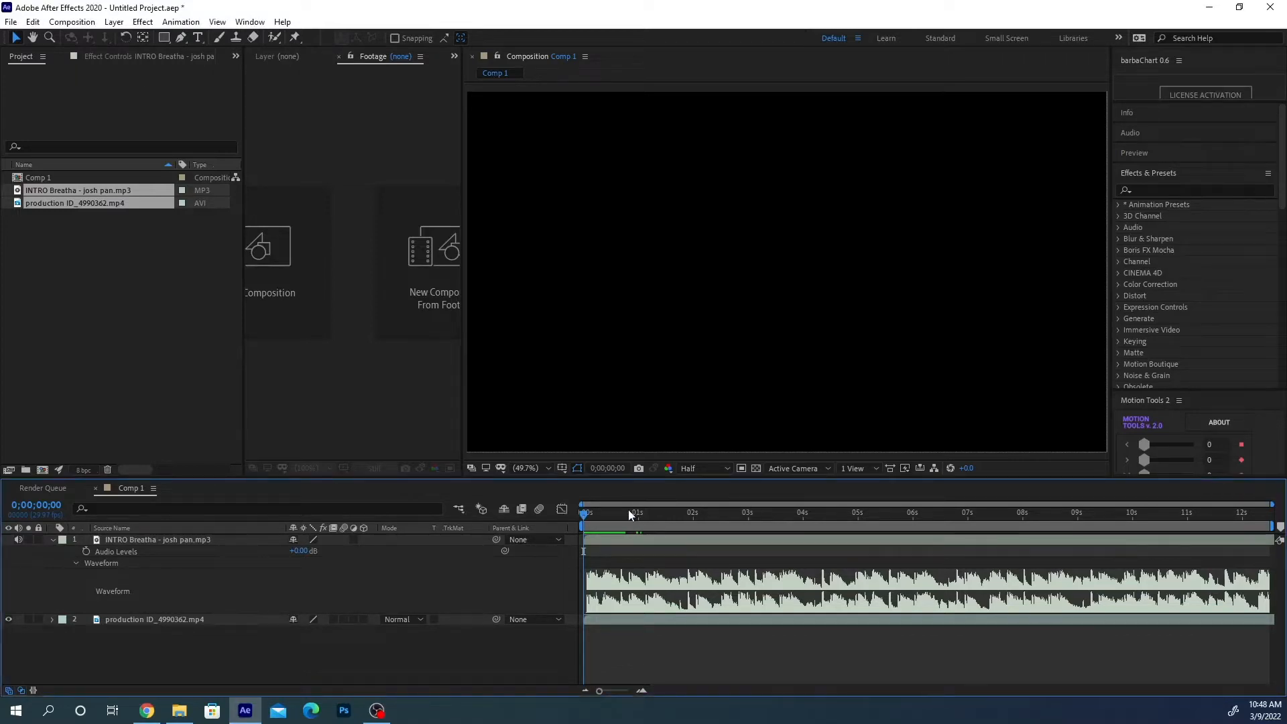
{"action": "mouse_move", "coordinate": [618, 517]}
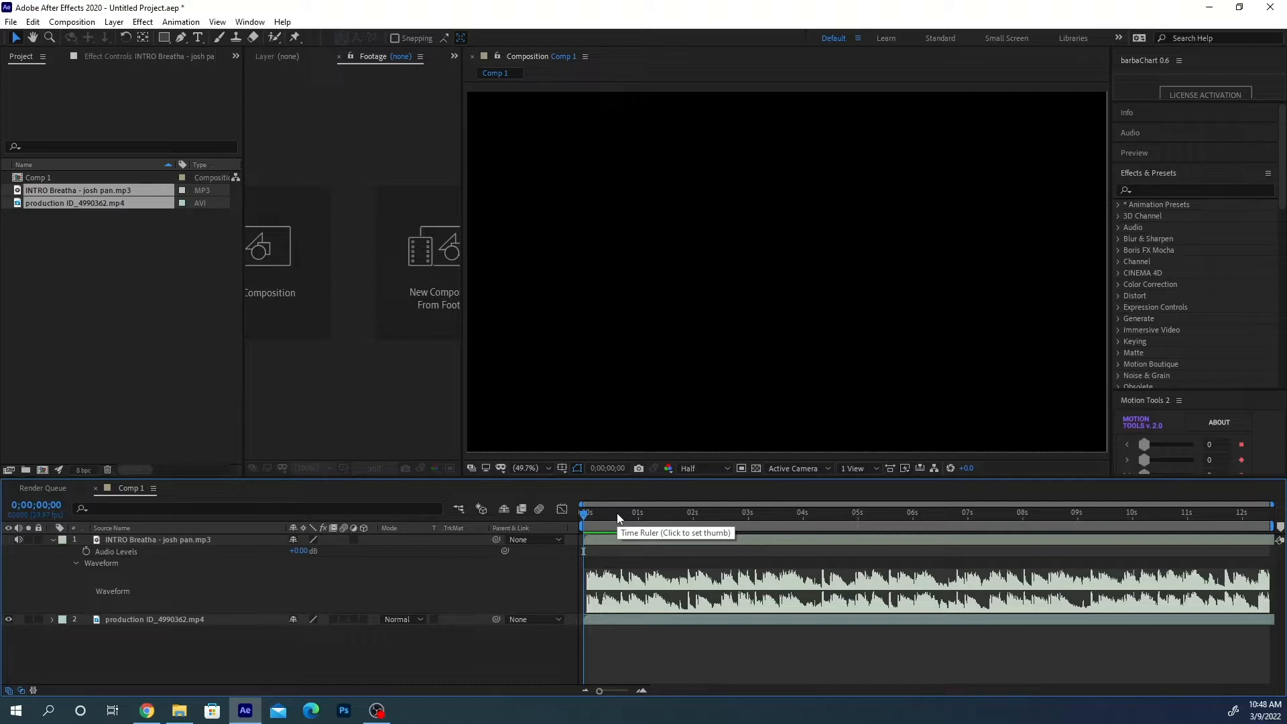
{"action": "mouse_move", "coordinate": [647, 530]}
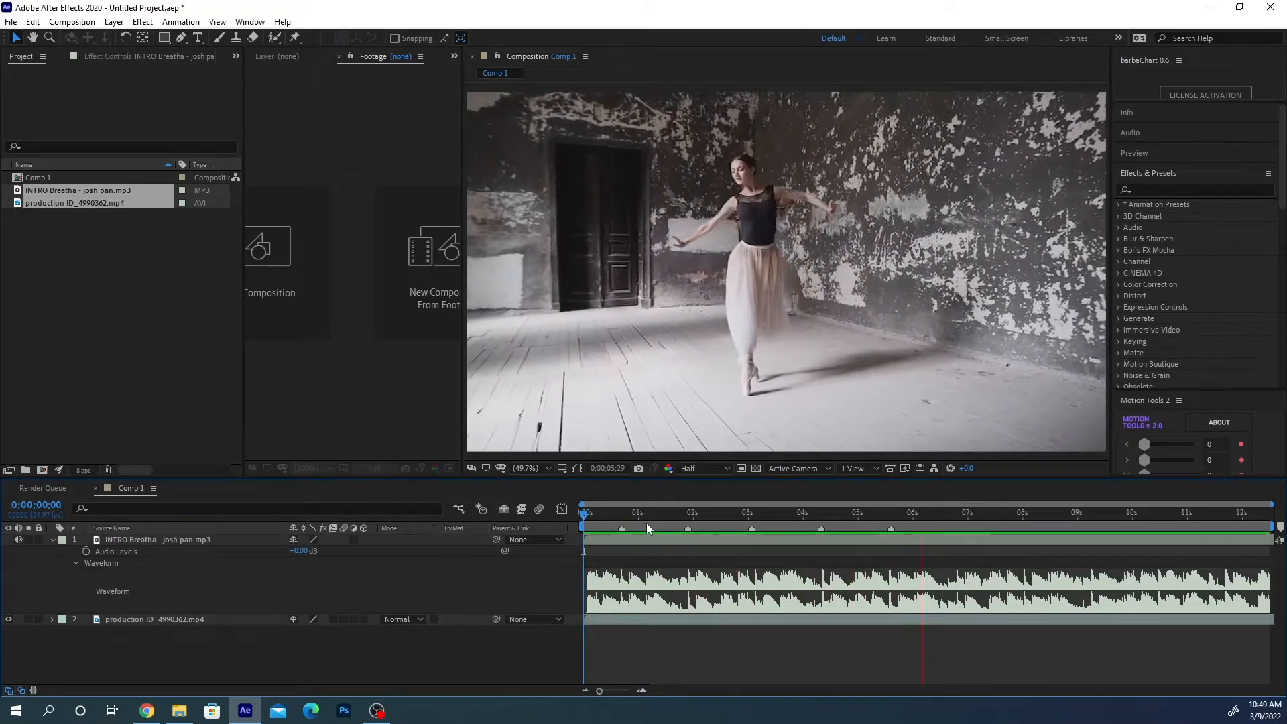
Tap in beat markers on the MP3 layer while the track plays back
{"action": "left_click", "coordinate": [1030, 538]}
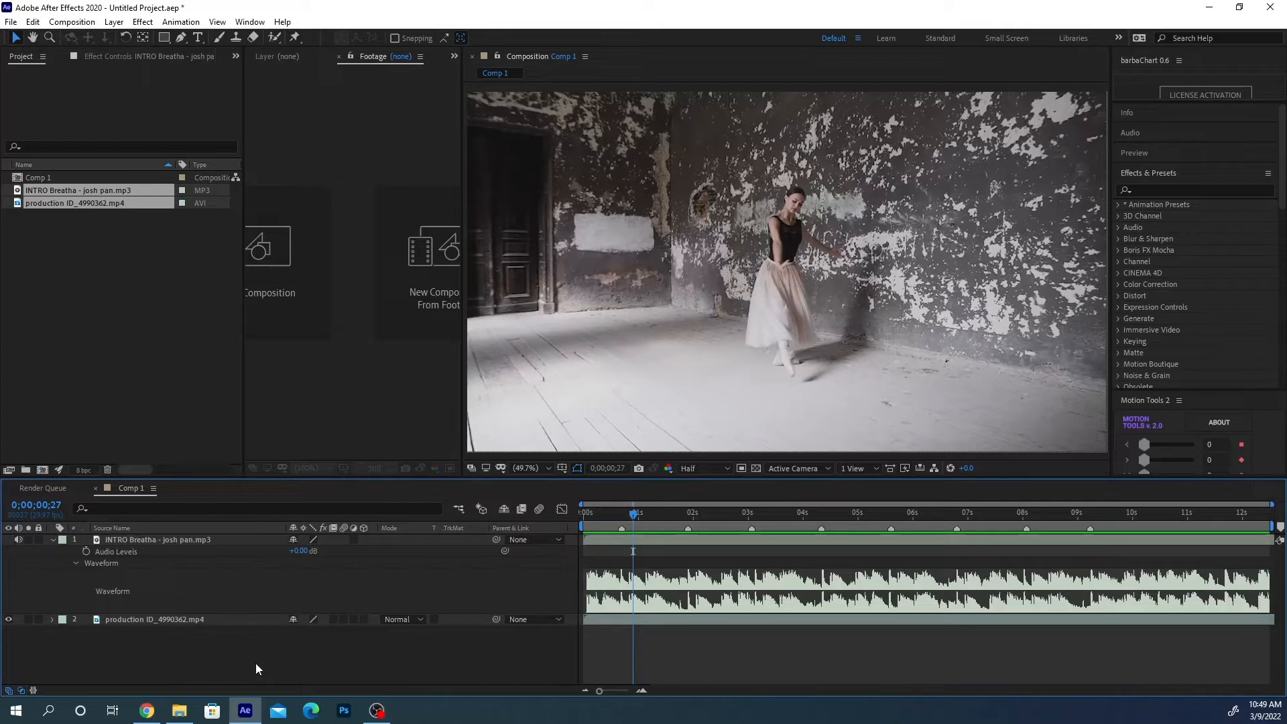
Select the ballet clip layer and search the effects list for 'time' to find Timewarp
{"action": "left_click", "coordinate": [153, 619]}
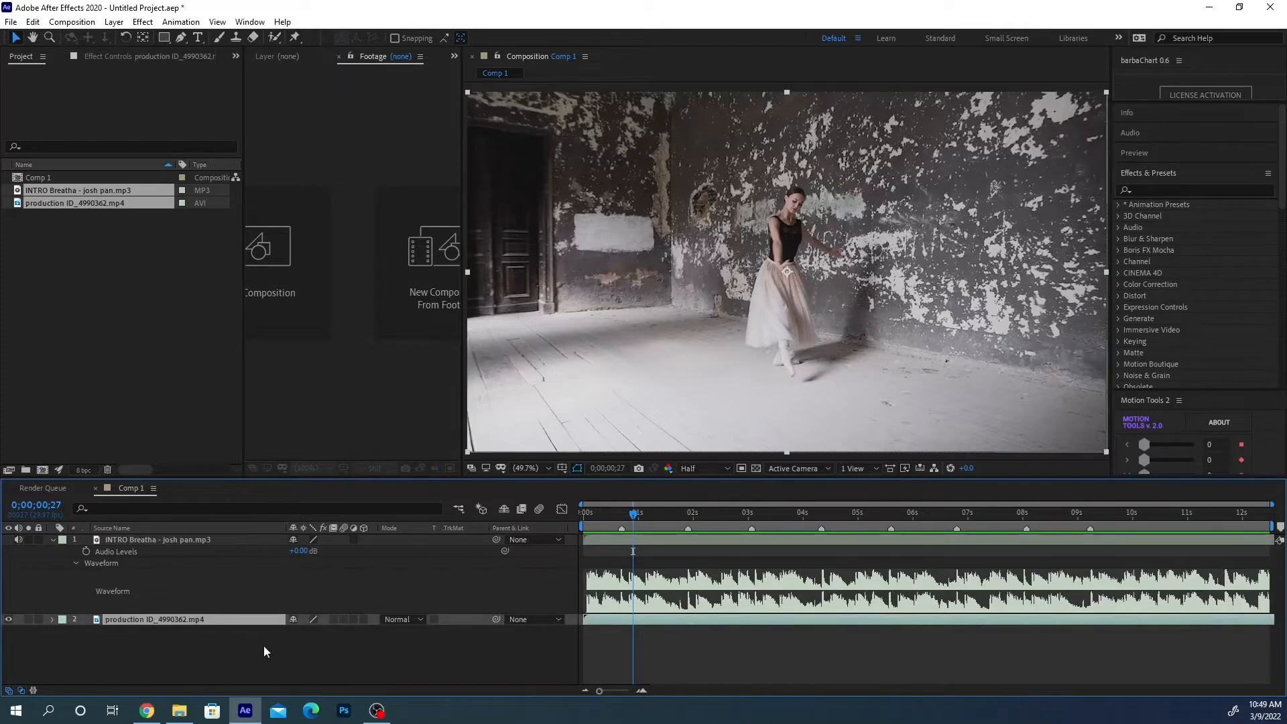
{"action": "left_click", "coordinate": [1190, 189]}
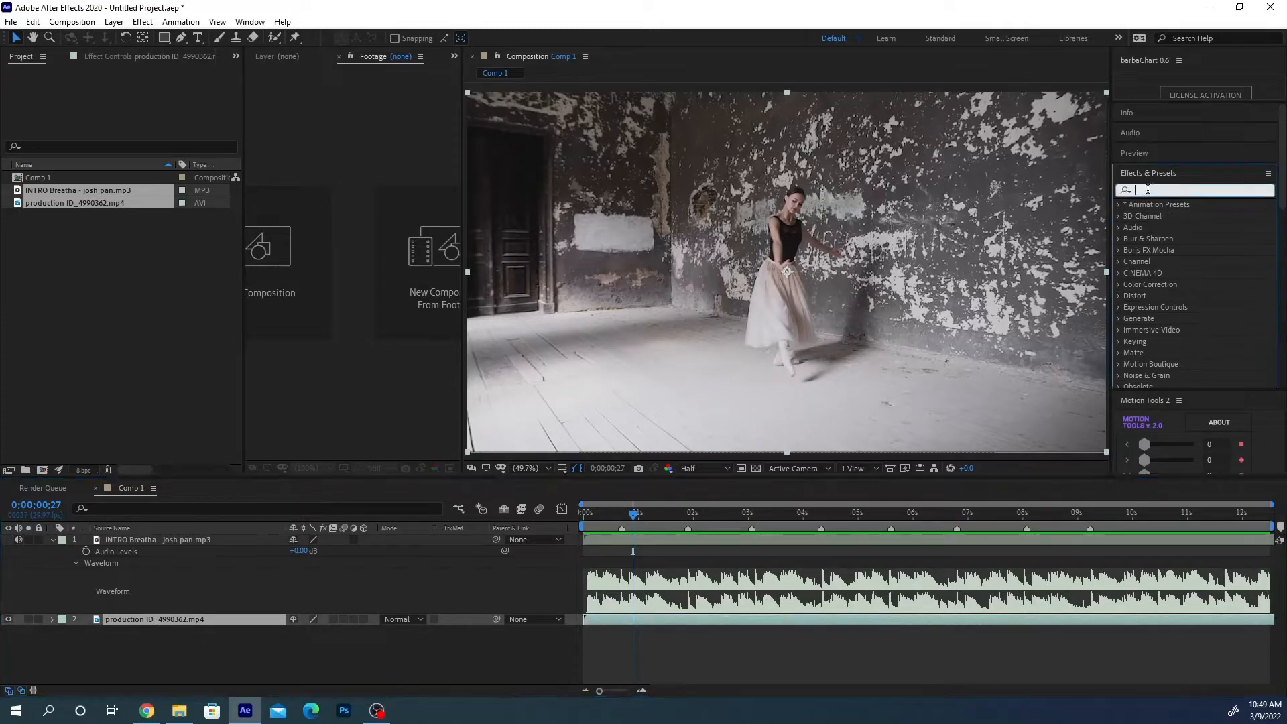
{"action": "type", "text": "timewarp"}
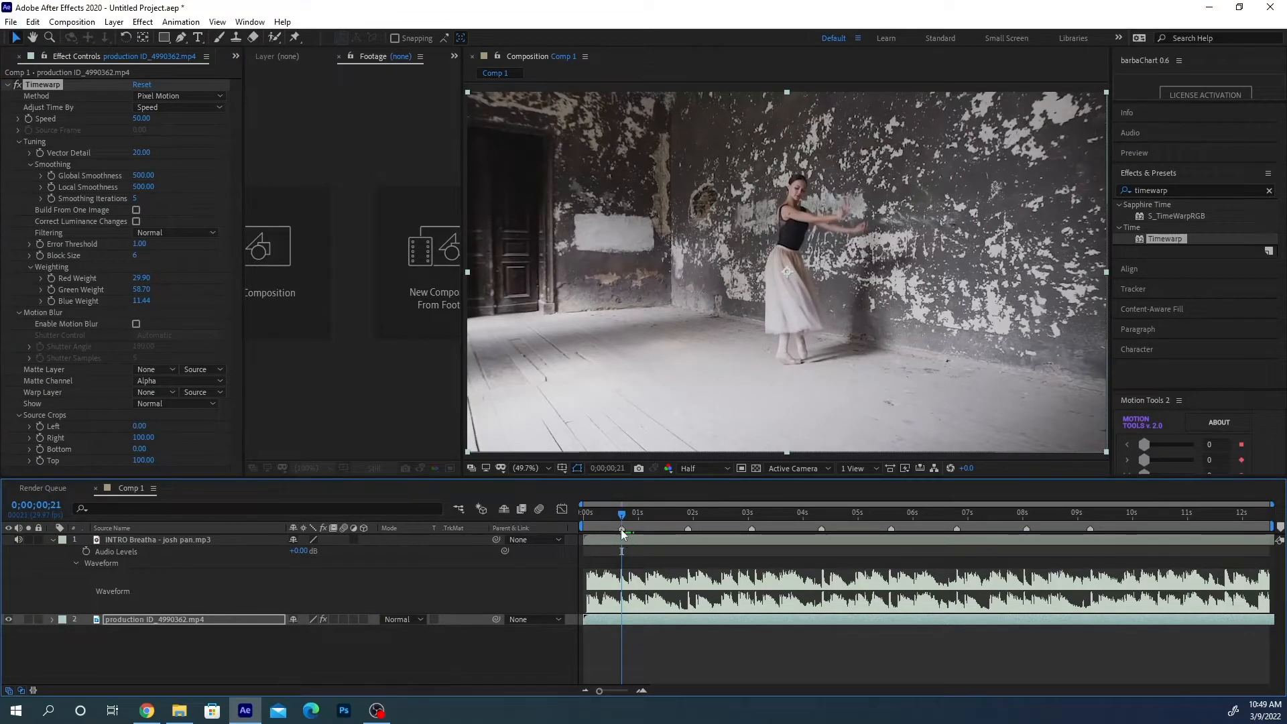
{"action": "mouse_move", "coordinate": [632, 548]}
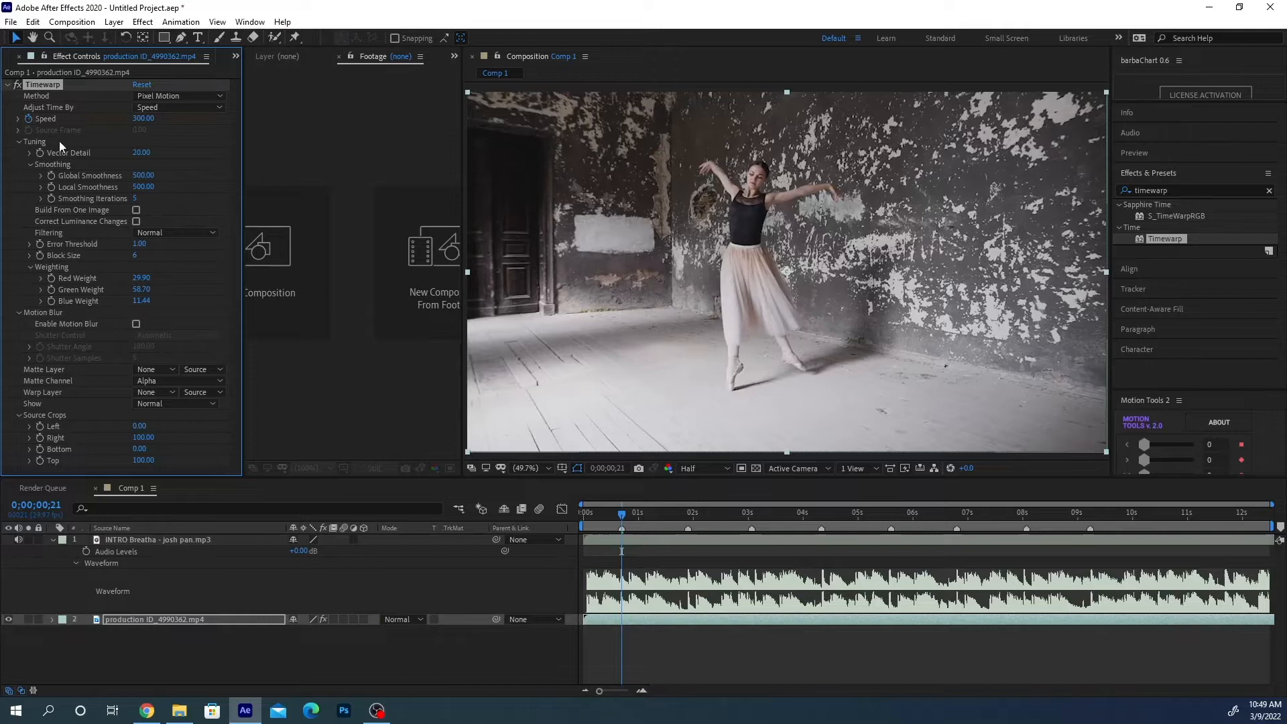
{"action": "mouse_move", "coordinate": [661, 626]}
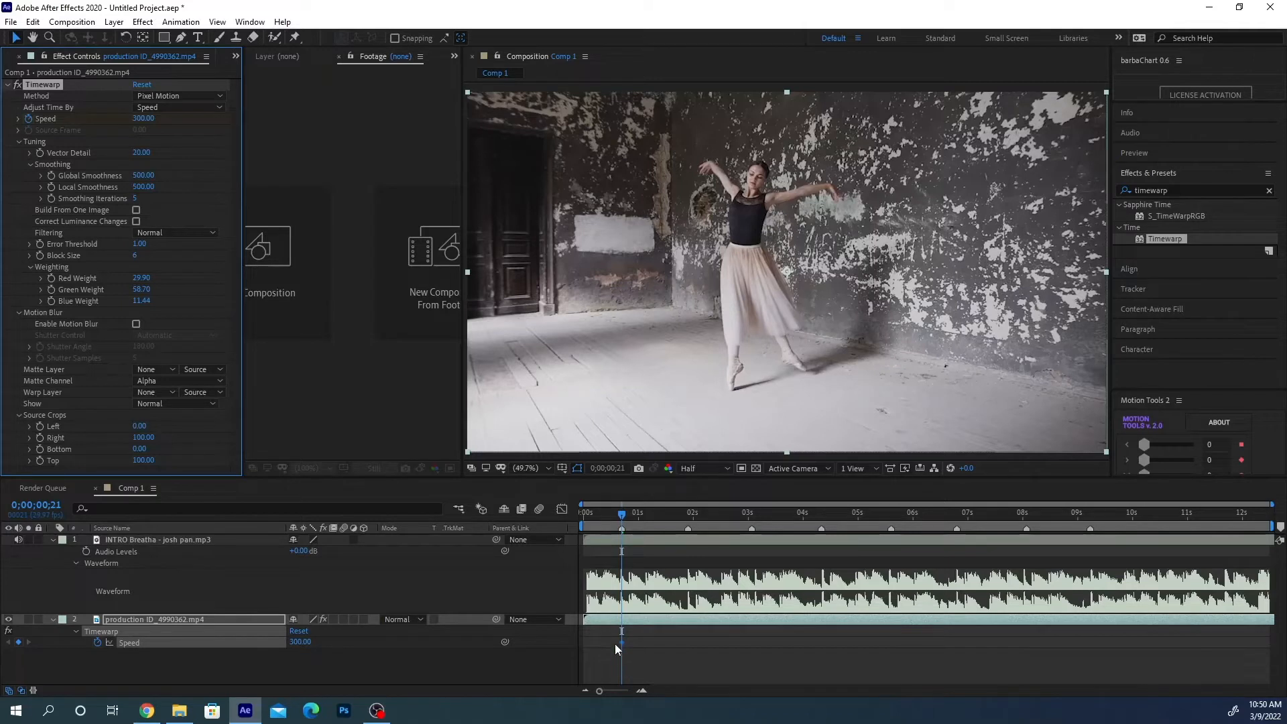
{"action": "mouse_move", "coordinate": [238, 476]}
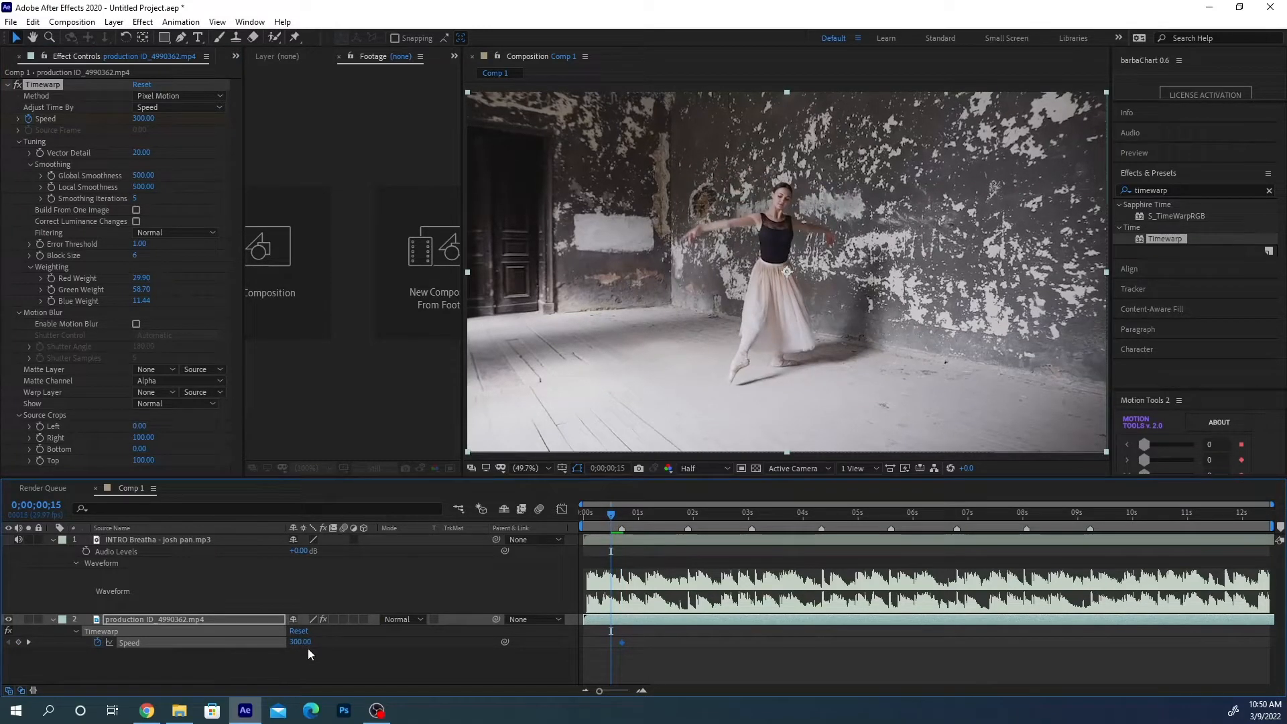
Enter 20 as the Timewarp Speed value one frame after the 300 keyframe
{"action": "double_click", "coordinate": [301, 642]}
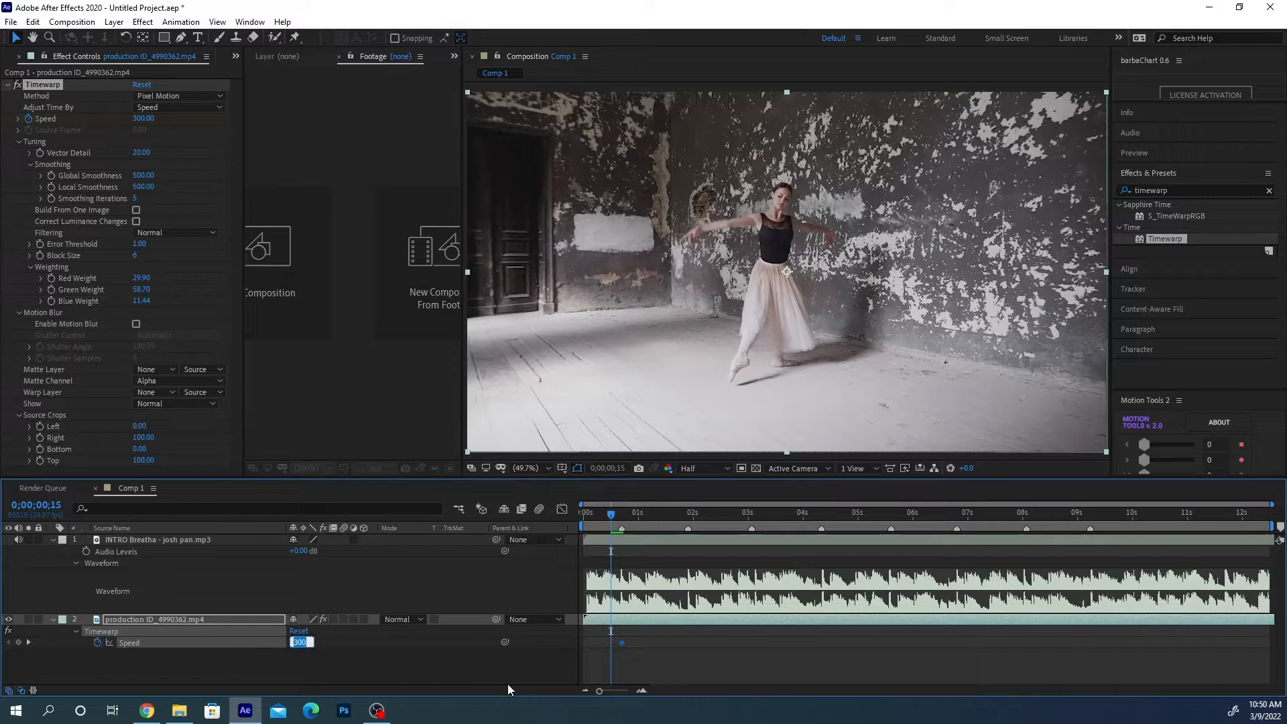
{"action": "type", "text": "20"}
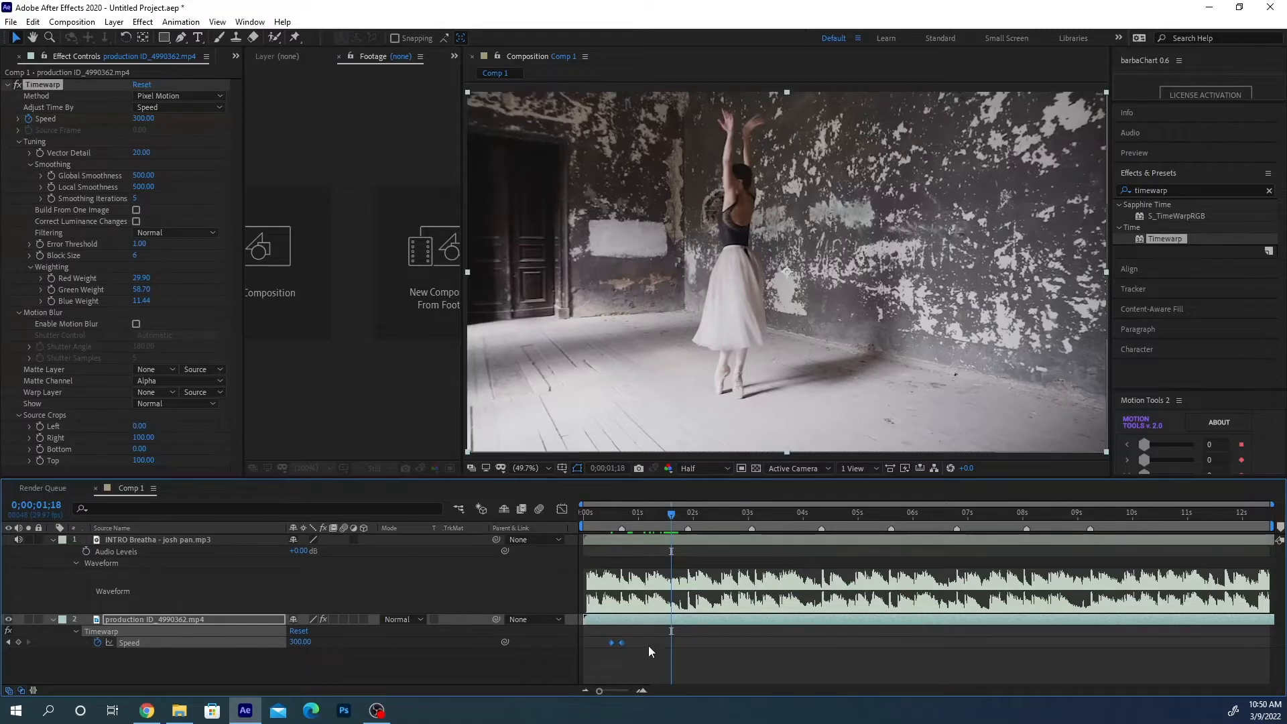
{"action": "mouse_move", "coordinate": [687, 520]}
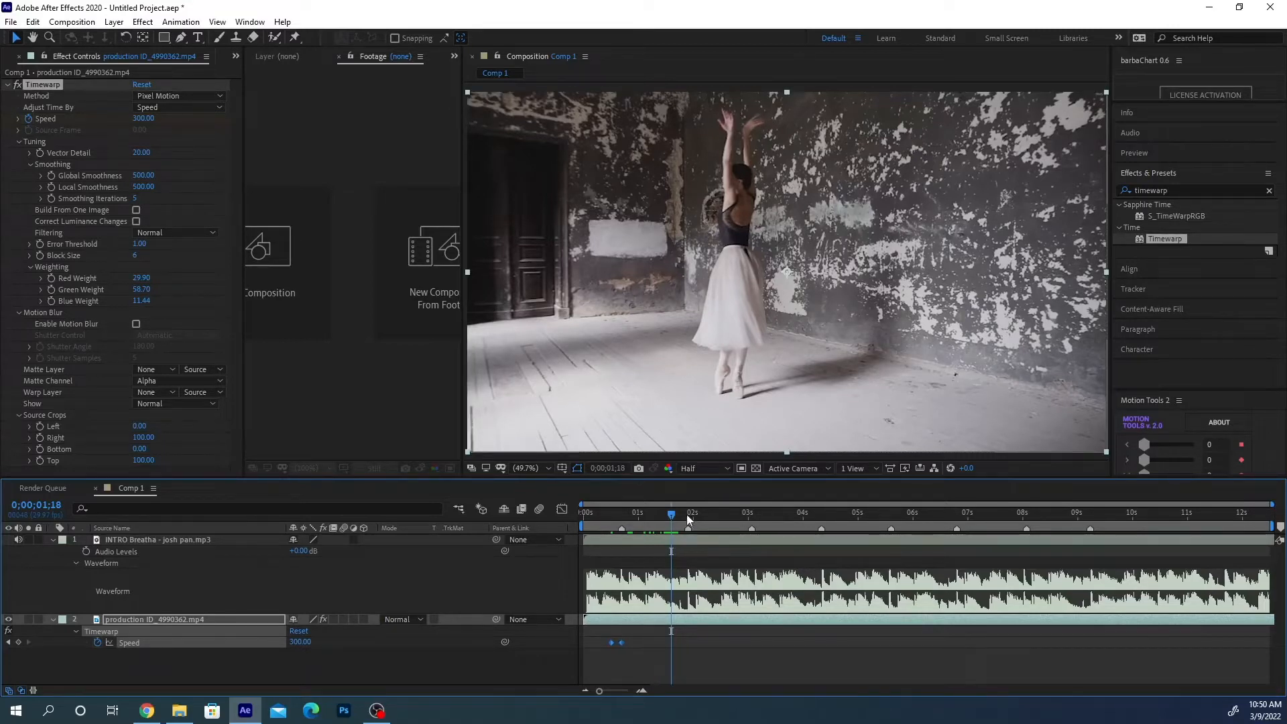
{"action": "mouse_move", "coordinate": [673, 514]}
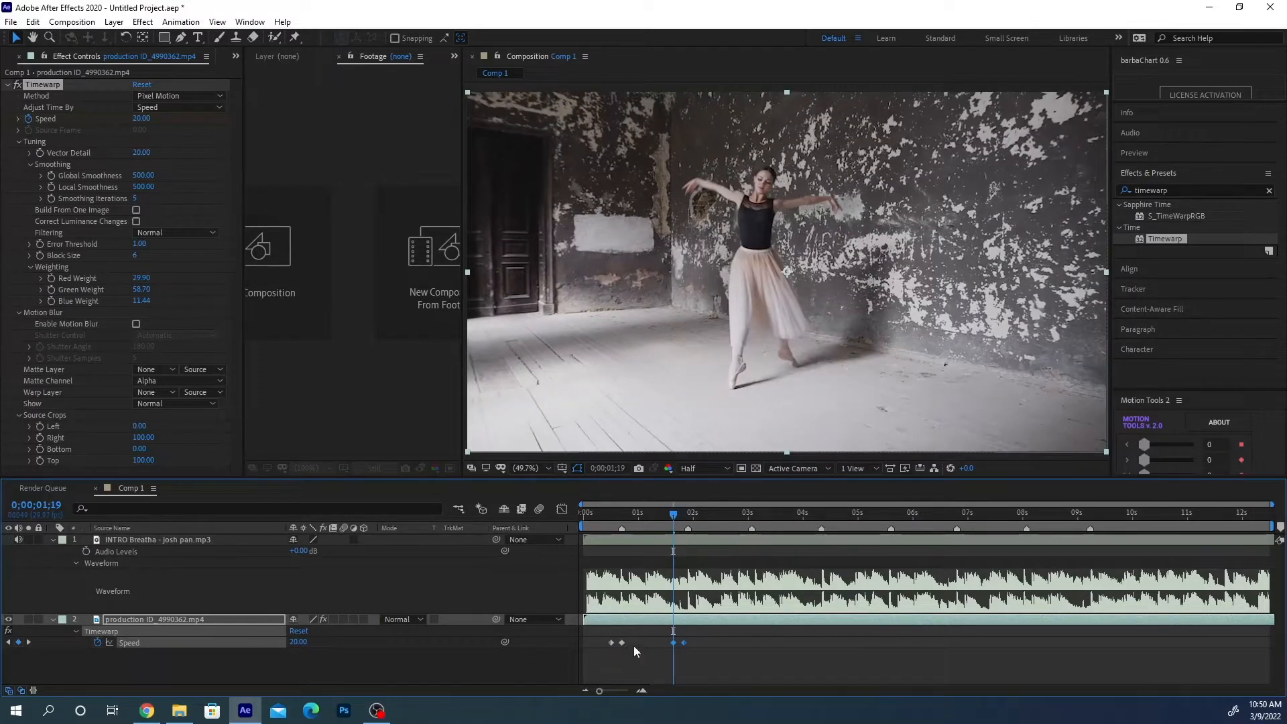
Step through the later beat markers, adding alternating 300/20 Speed keyframes up to 8:27
{"action": "left_click", "coordinate": [733, 512]}
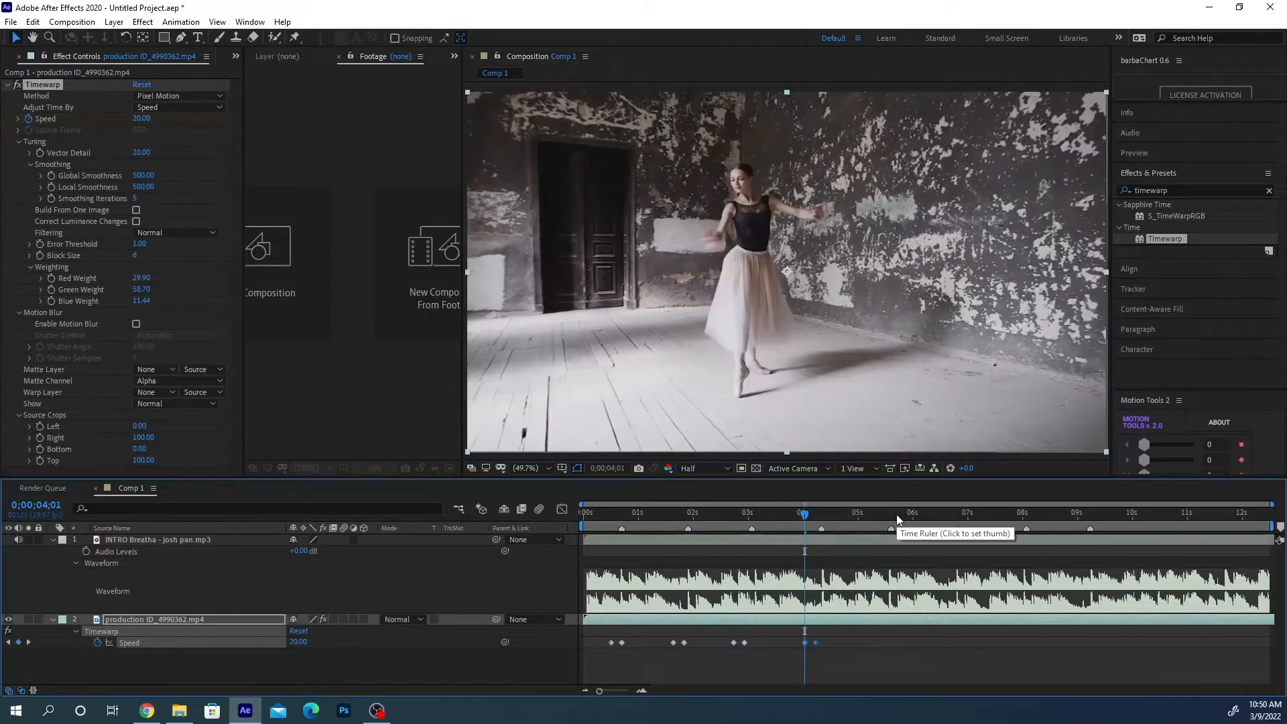
{"action": "left_click", "coordinate": [877, 513]}
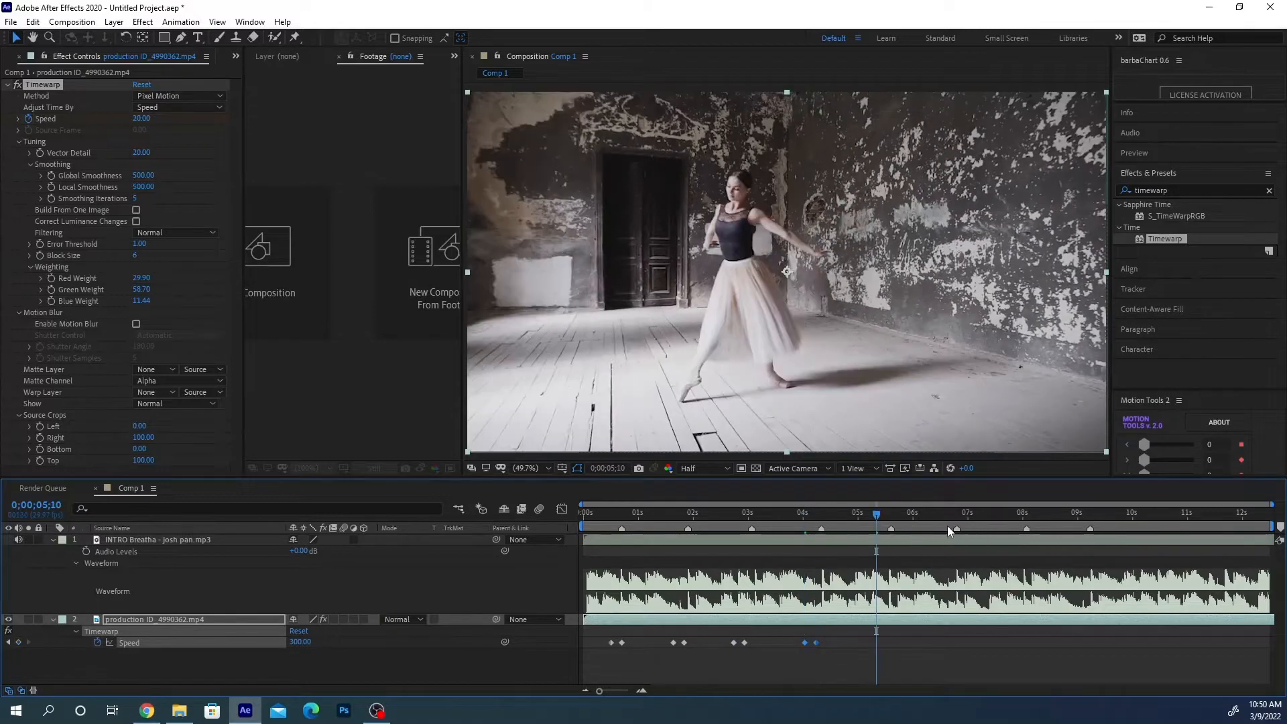
{"action": "left_click", "coordinate": [941, 512]}
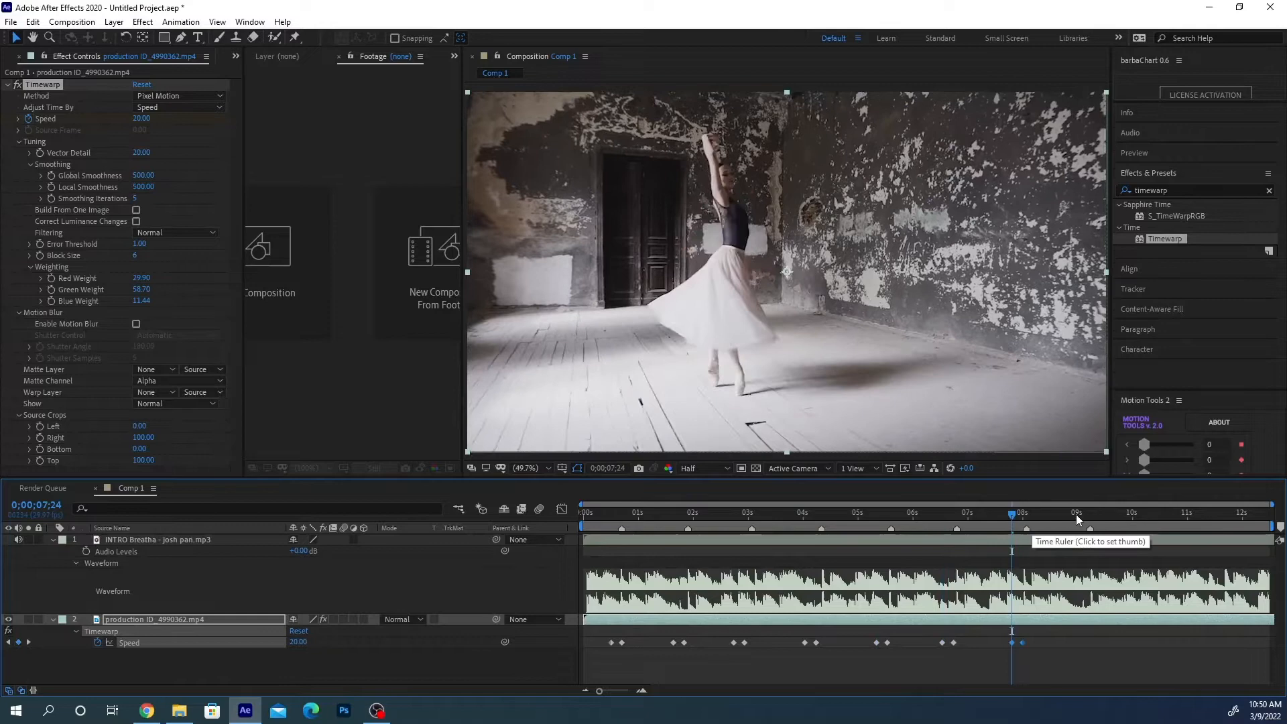
{"action": "left_click", "coordinate": [1073, 512]}
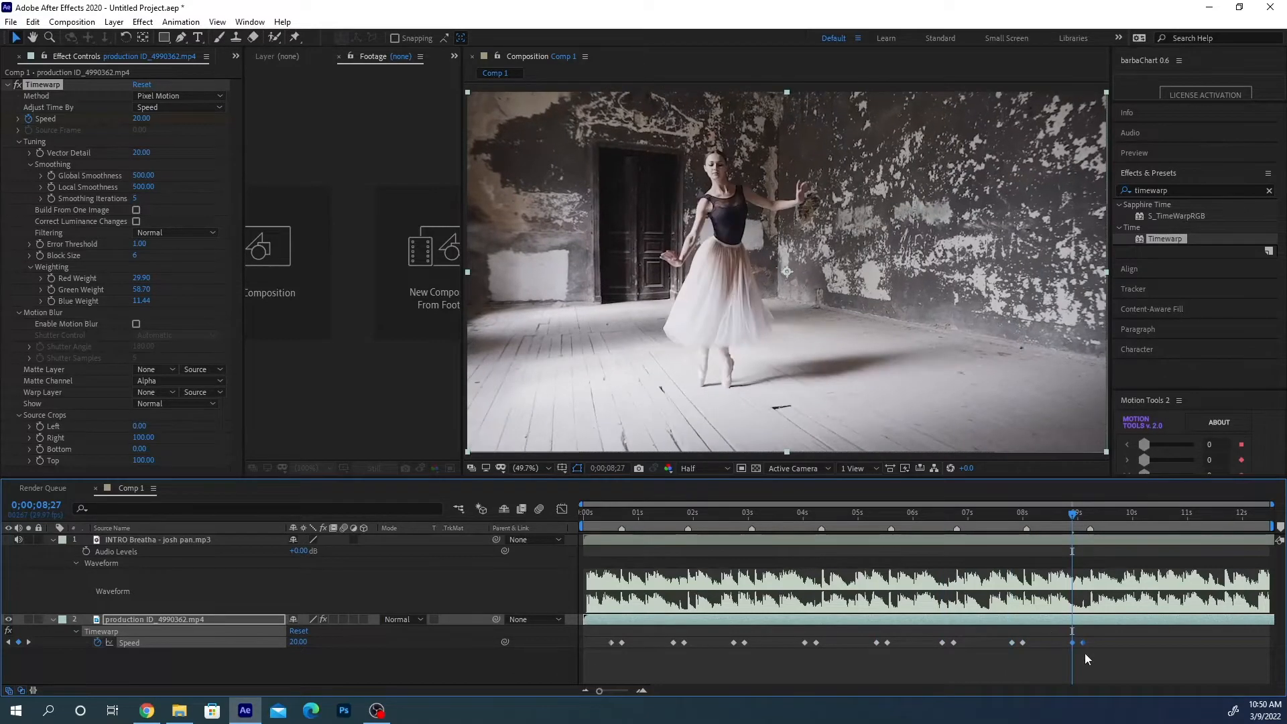
{"action": "left_click", "coordinate": [578, 641]}
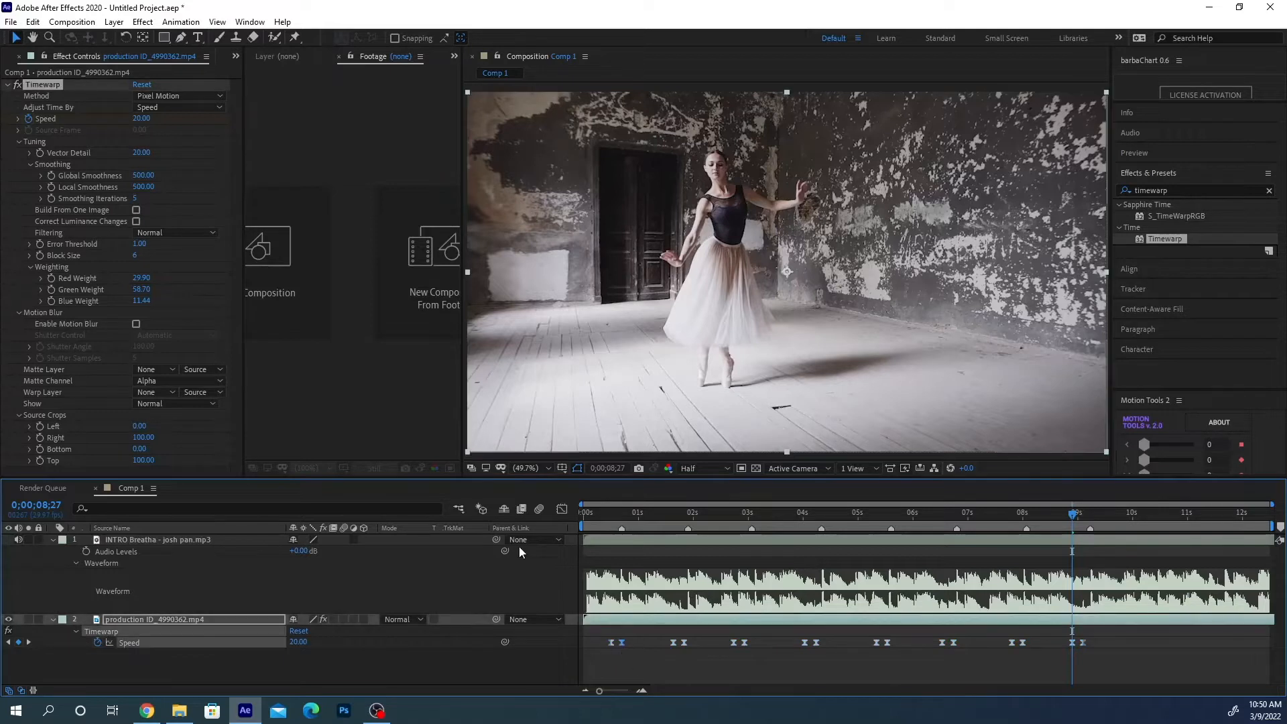
{"action": "mouse_move", "coordinate": [562, 511]}
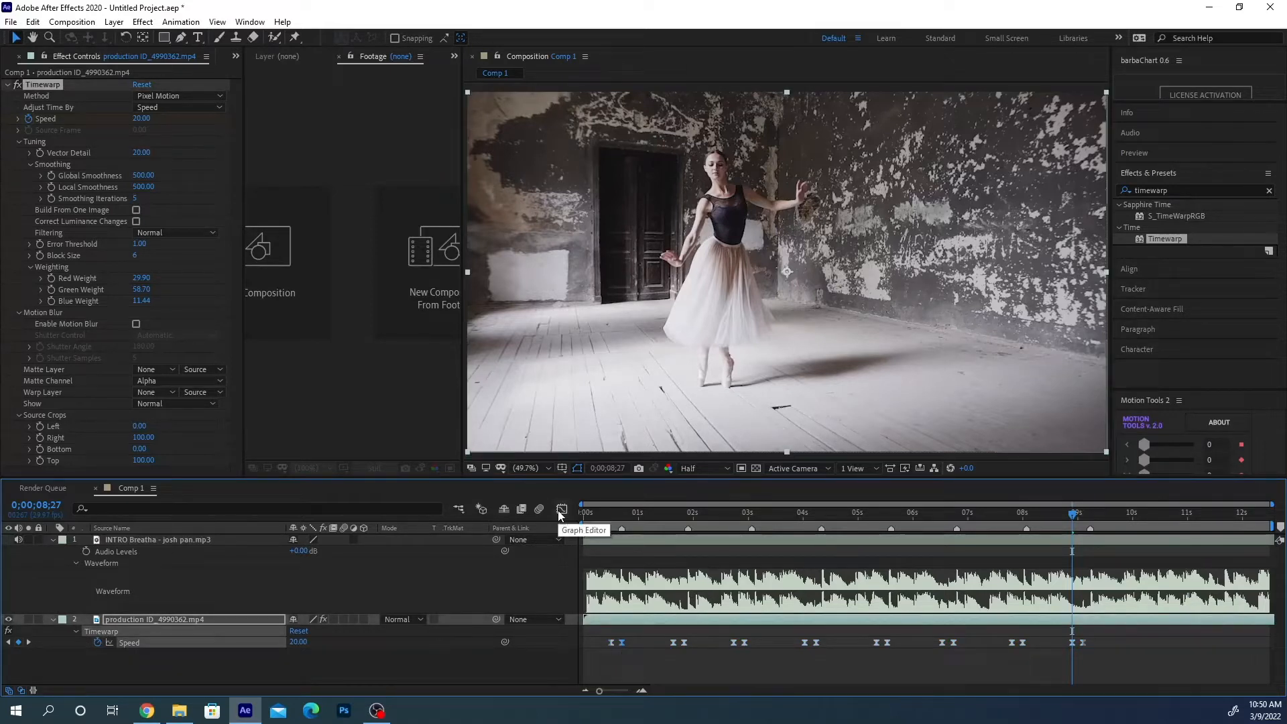
Switch the timeline to the Graph Editor to view the eased Speed curve
{"action": "left_click", "coordinate": [561, 510]}
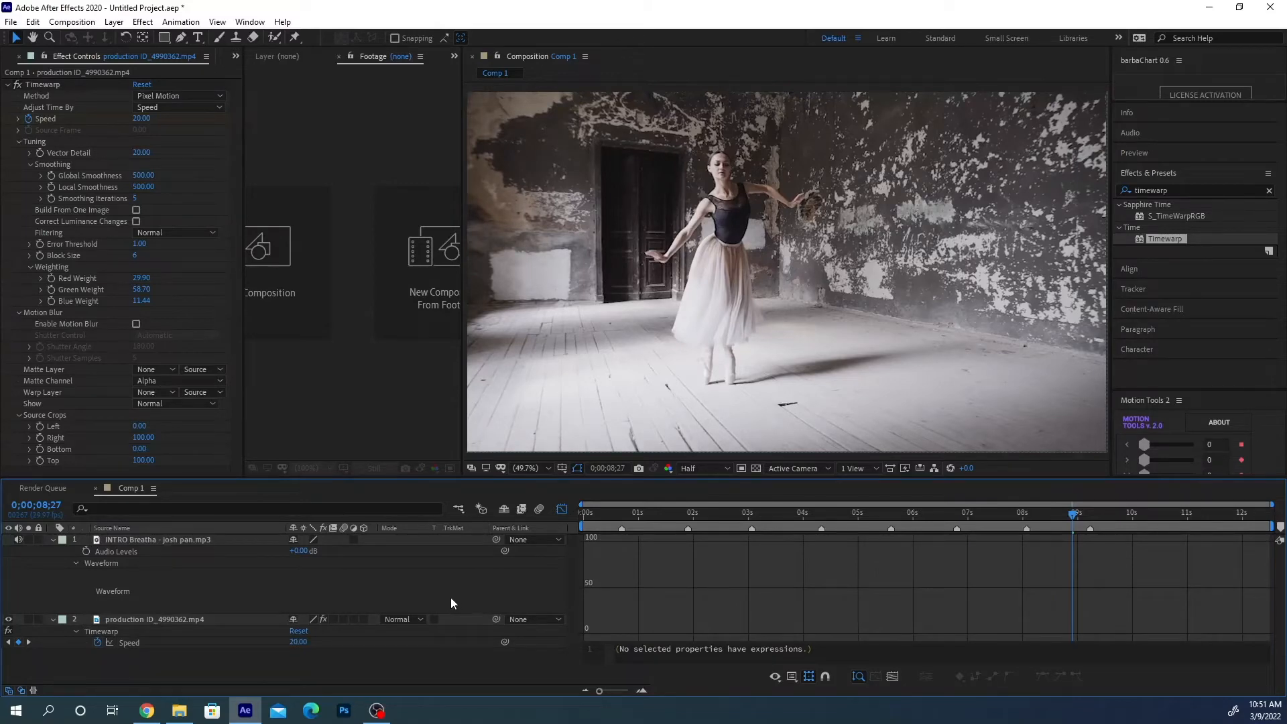
Exit the Graph Editor and play the speed-ramped dance from the start with music
{"action": "left_click", "coordinate": [582, 512]}
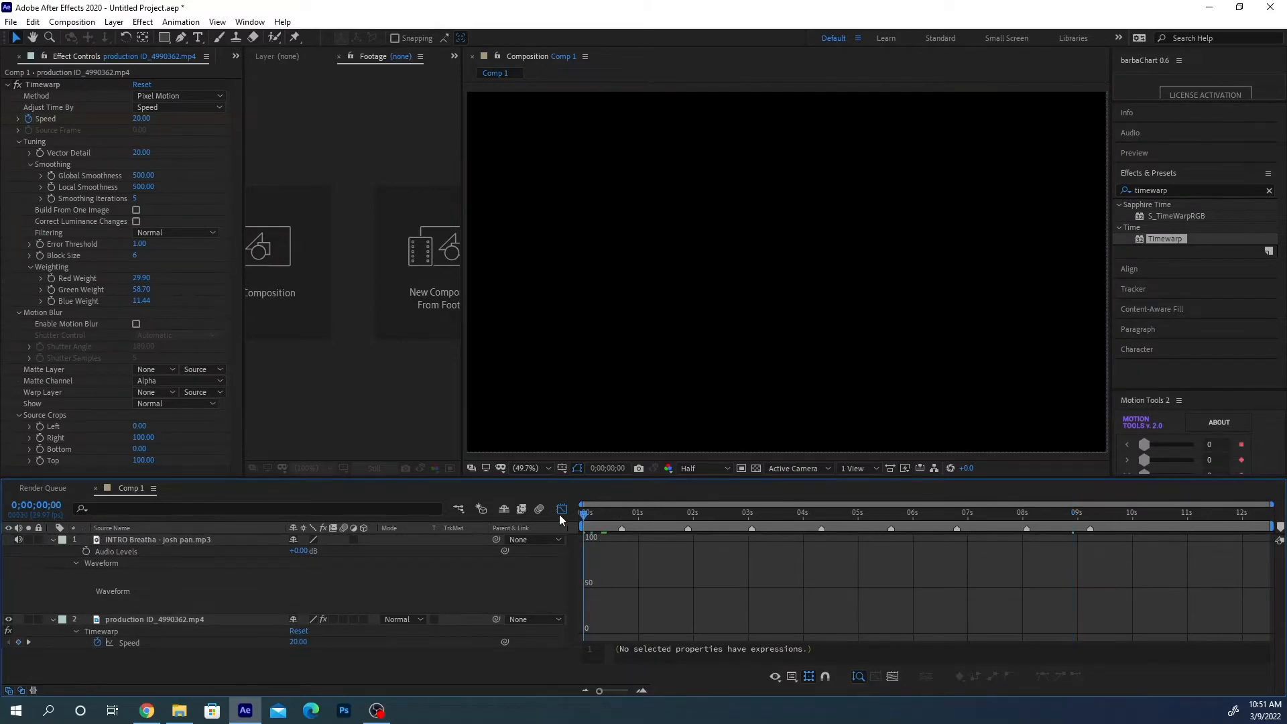
{"action": "left_click", "coordinate": [661, 512]}
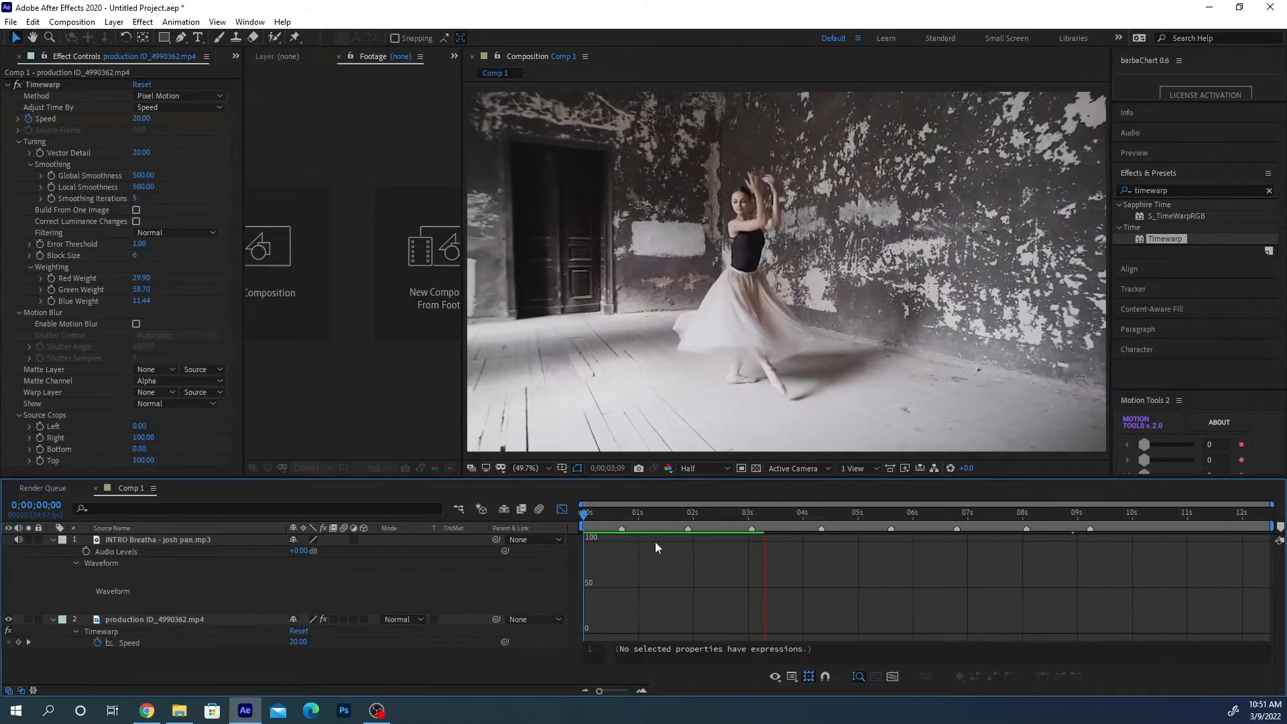
{"action": "left_click", "coordinate": [820, 529]}
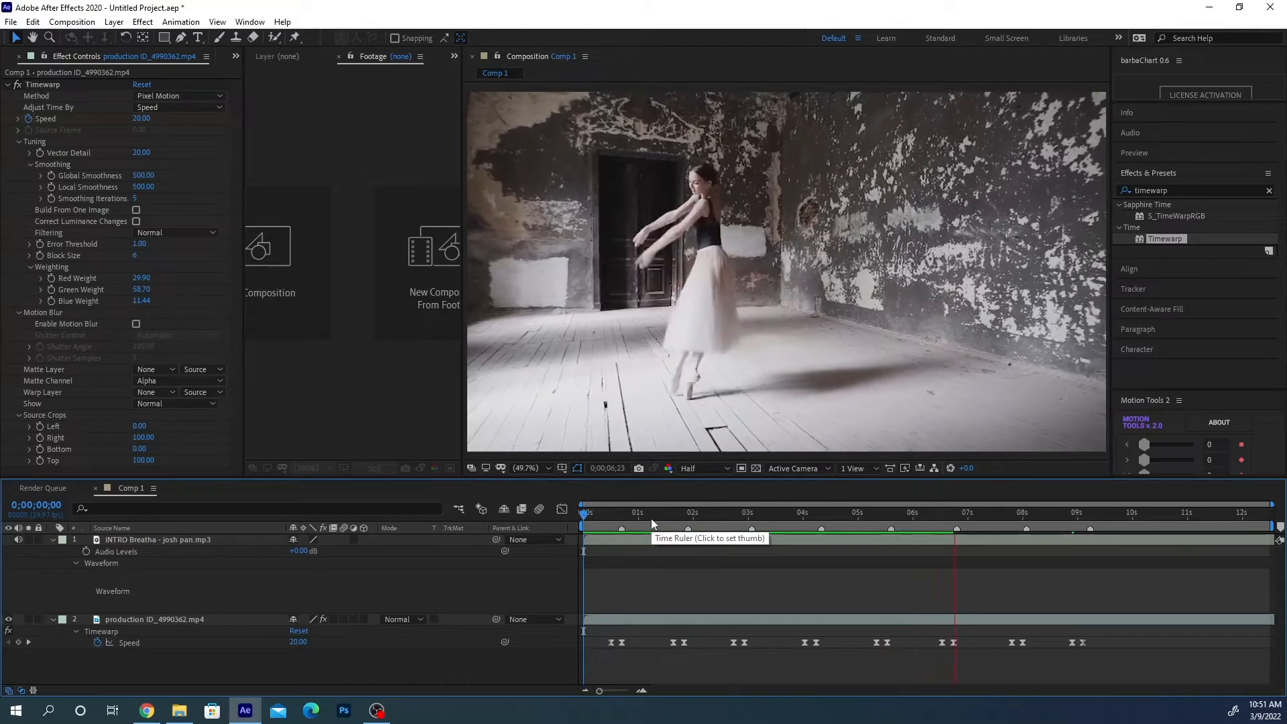
{"action": "left_click", "coordinate": [584, 513]}
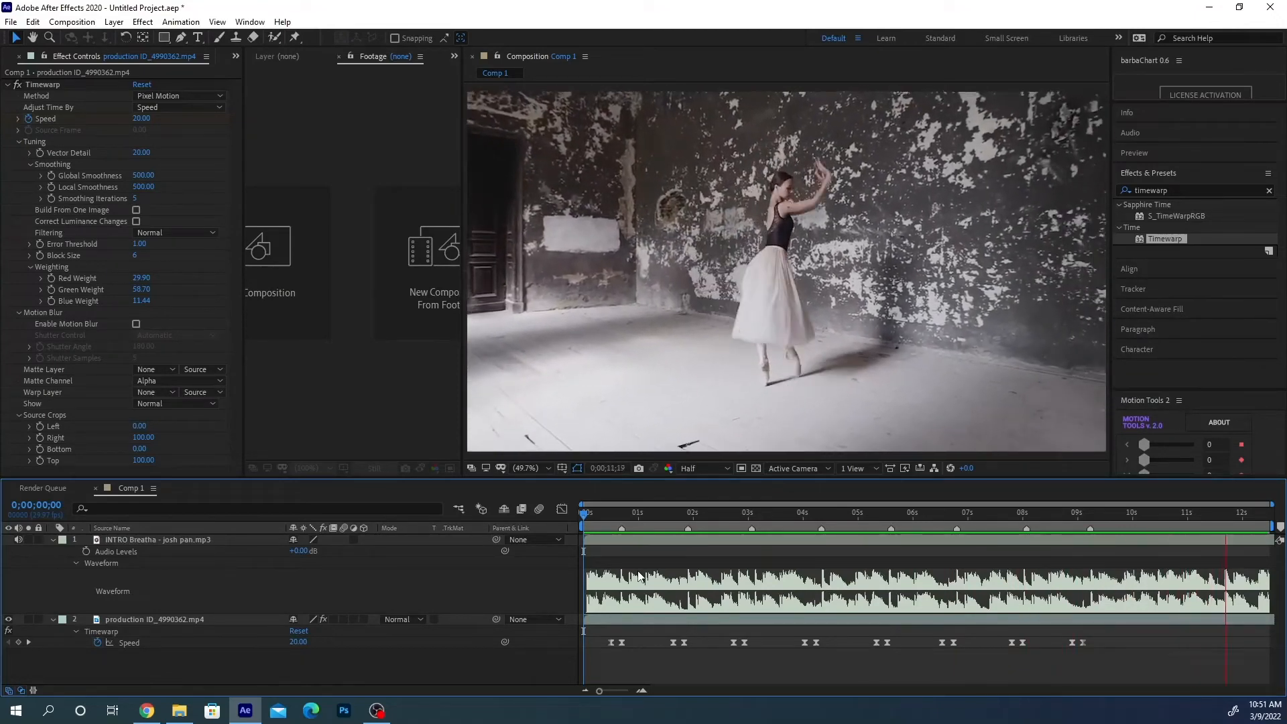
{"action": "left_click", "coordinate": [648, 523]}
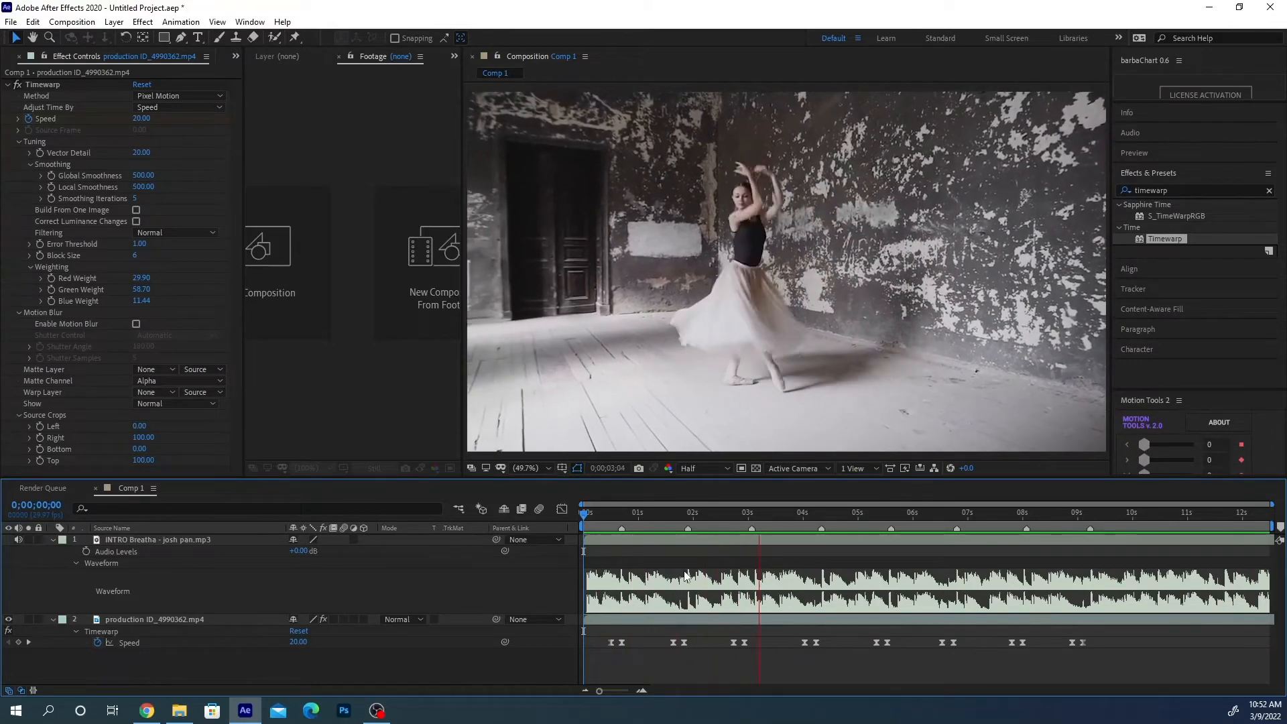
{"action": "left_click", "coordinate": [867, 512]}
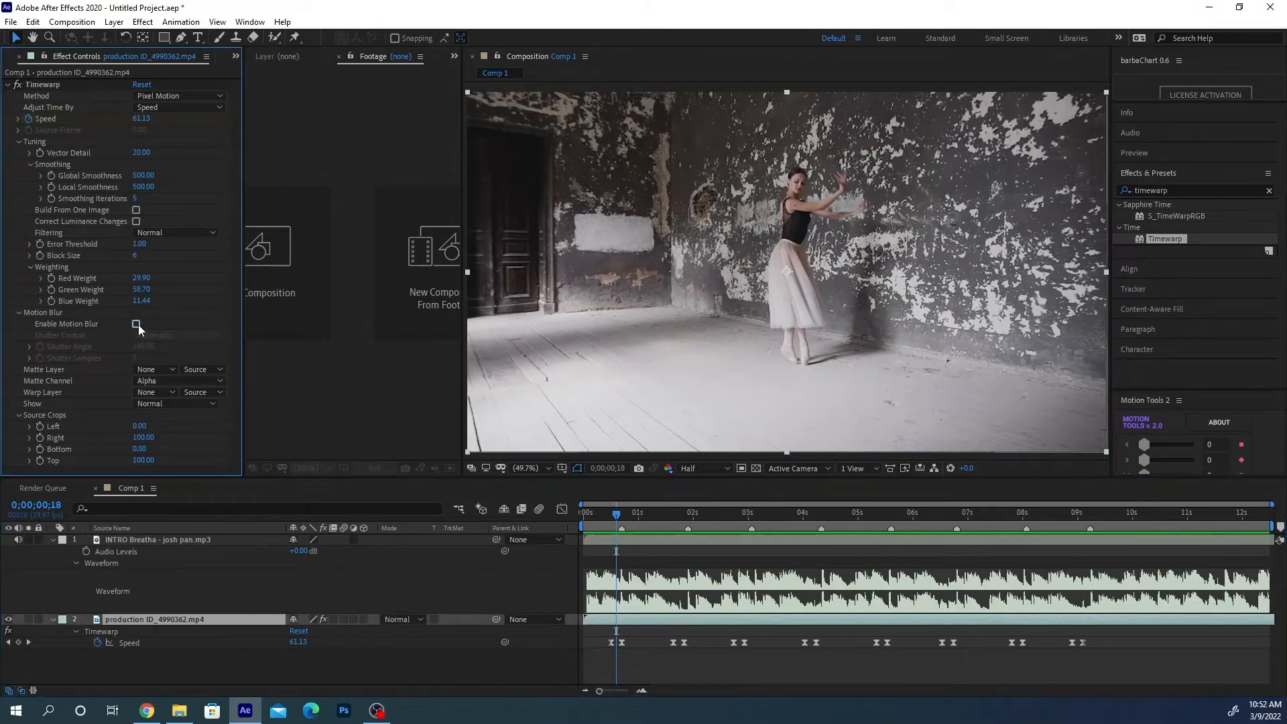
Enable motion blur in the Timewarp effect and edit its shutter samples value
{"action": "left_click", "coordinate": [136, 323]}
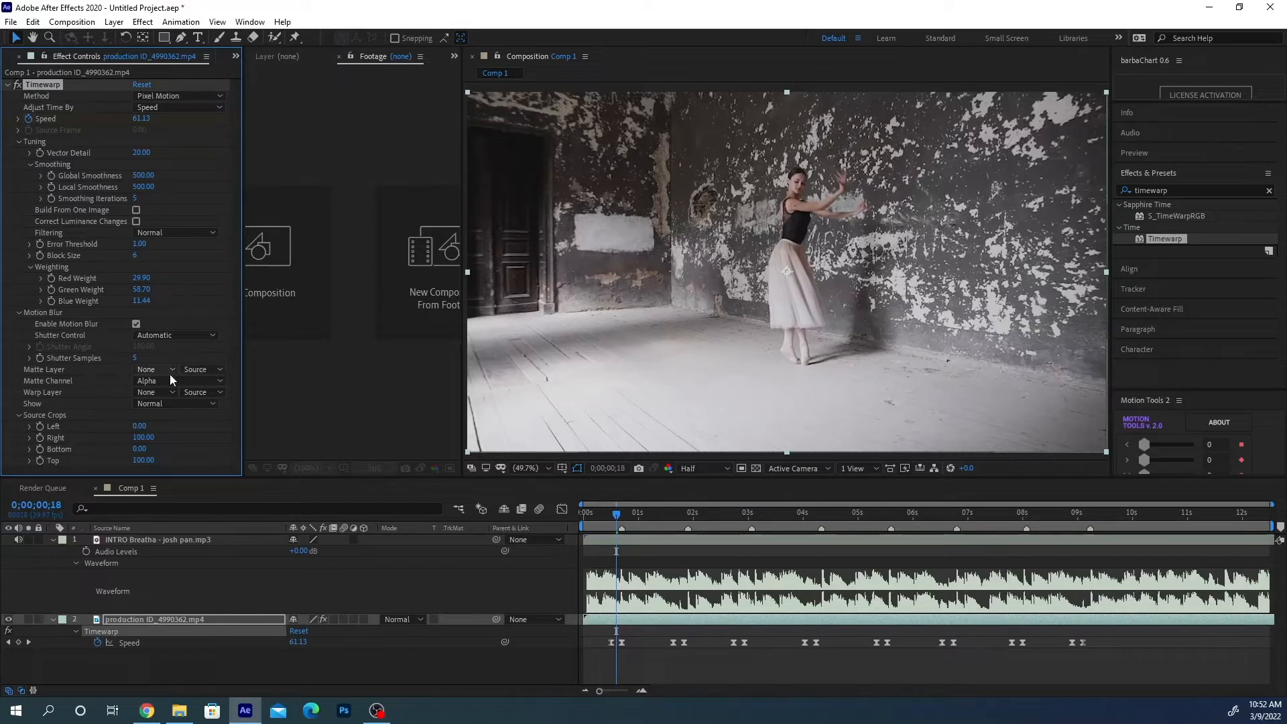
{"action": "left_click", "coordinate": [669, 512]}
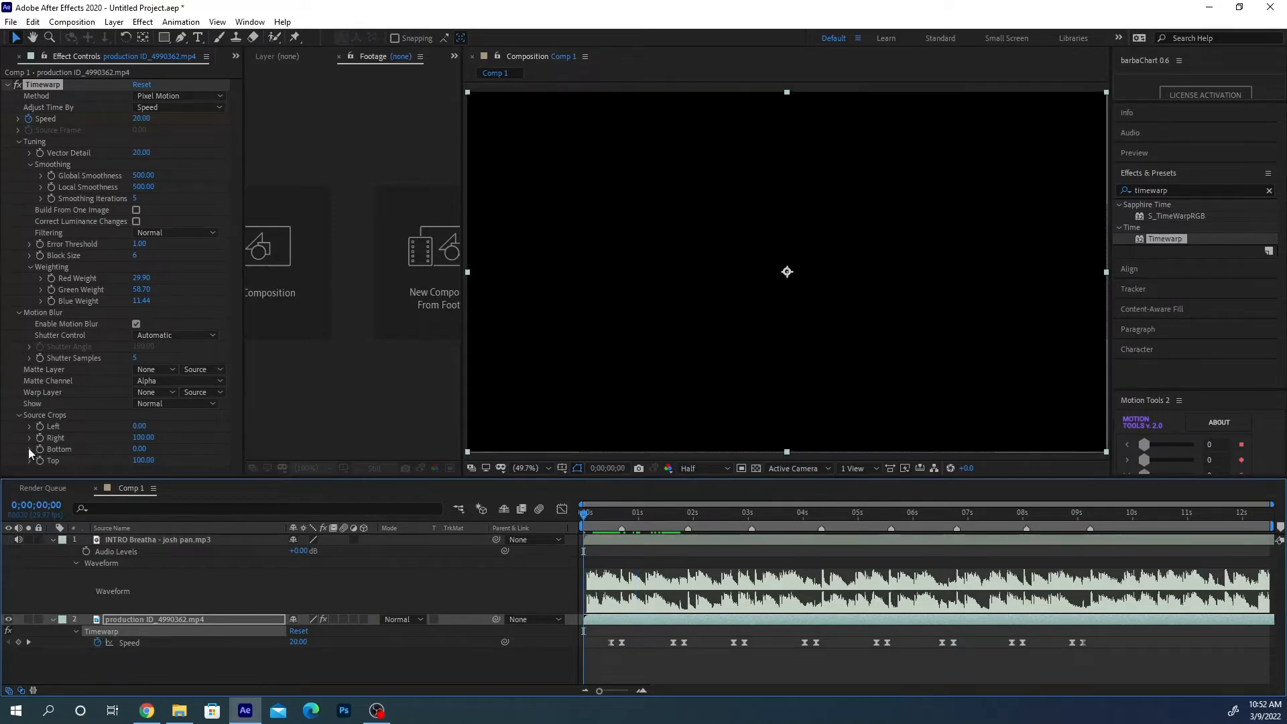
{"action": "double_click", "coordinate": [141, 357]}
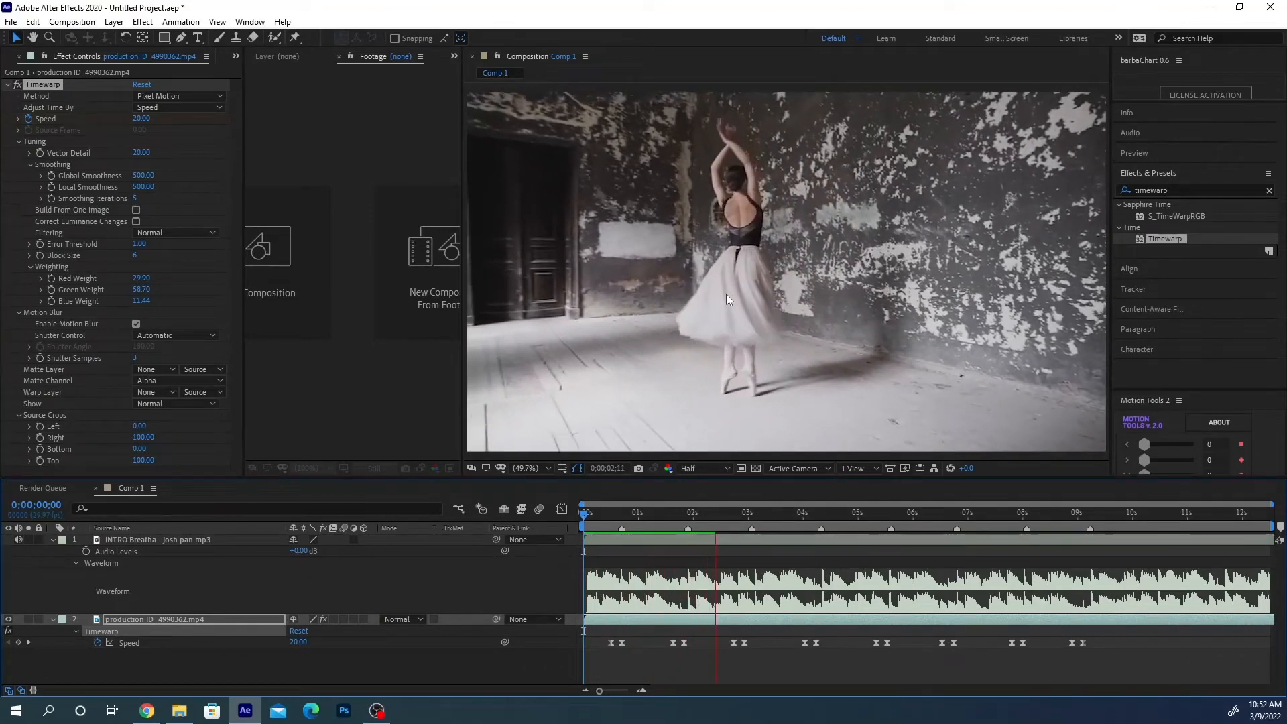
Preview the motion-blurred speed ramps again from near the start
{"action": "left_click", "coordinate": [754, 512]}
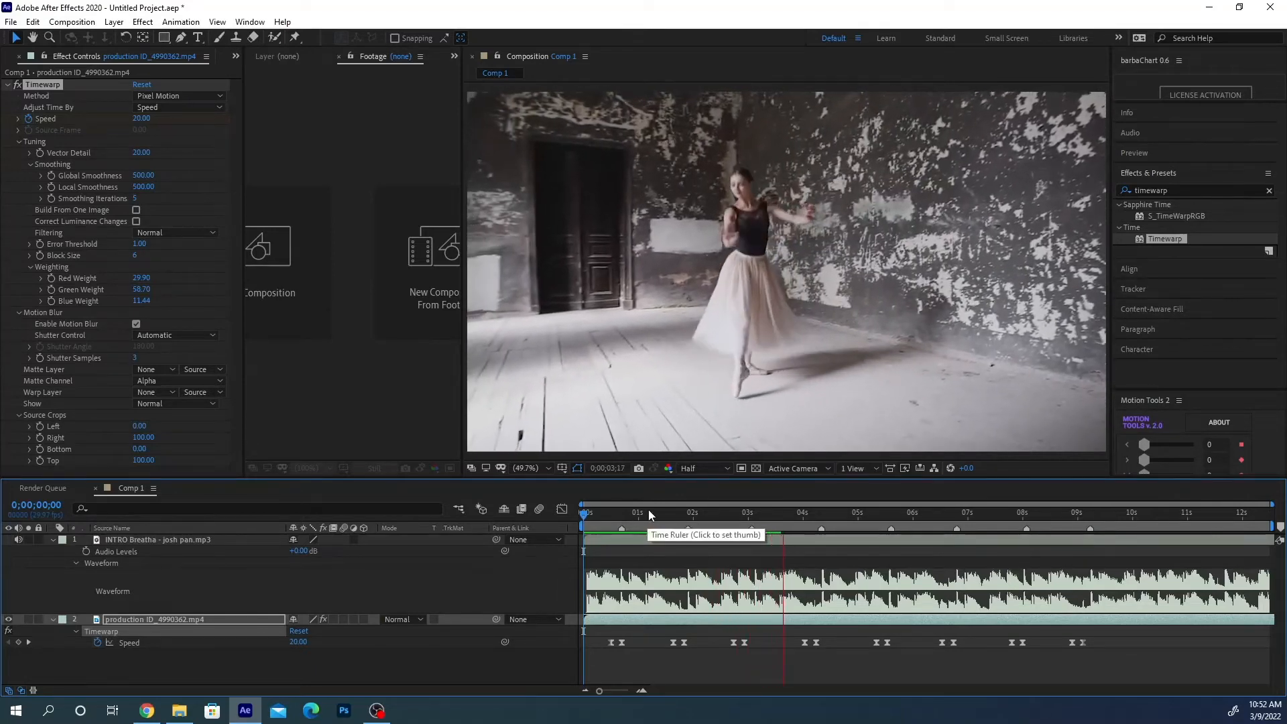
{"action": "left_click", "coordinate": [605, 512]}
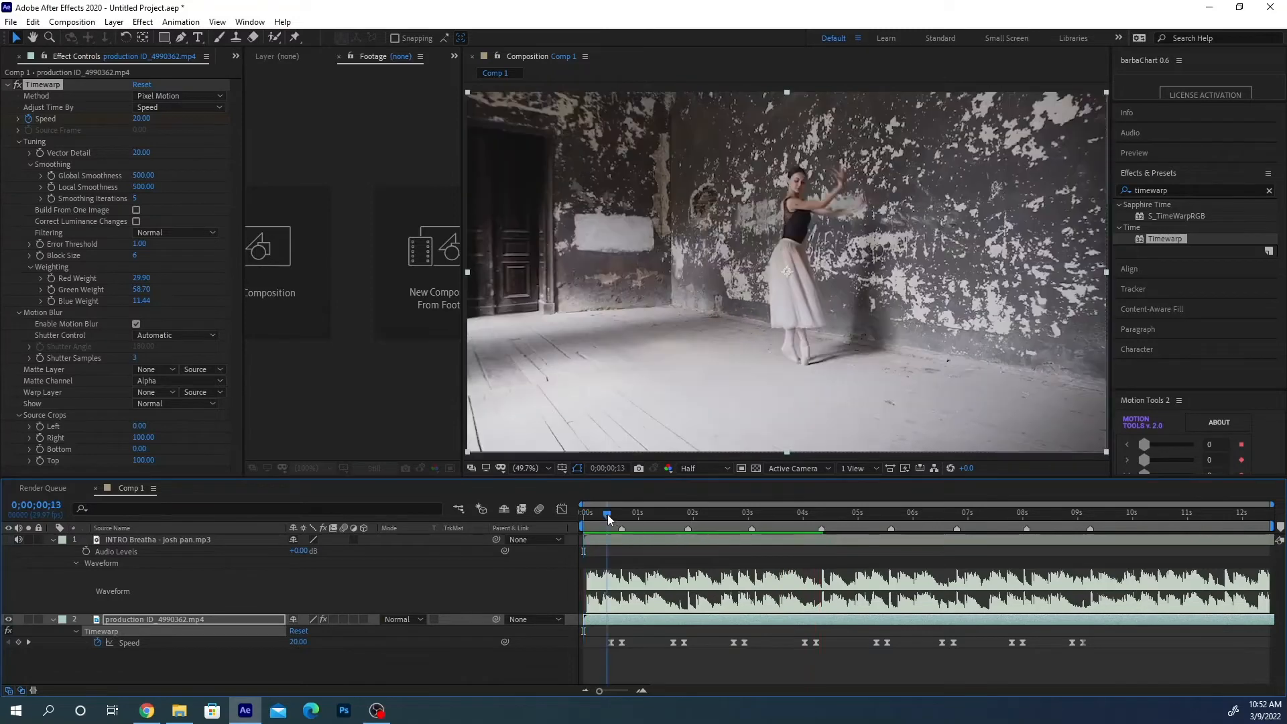
{"action": "left_click", "coordinate": [607, 512]}
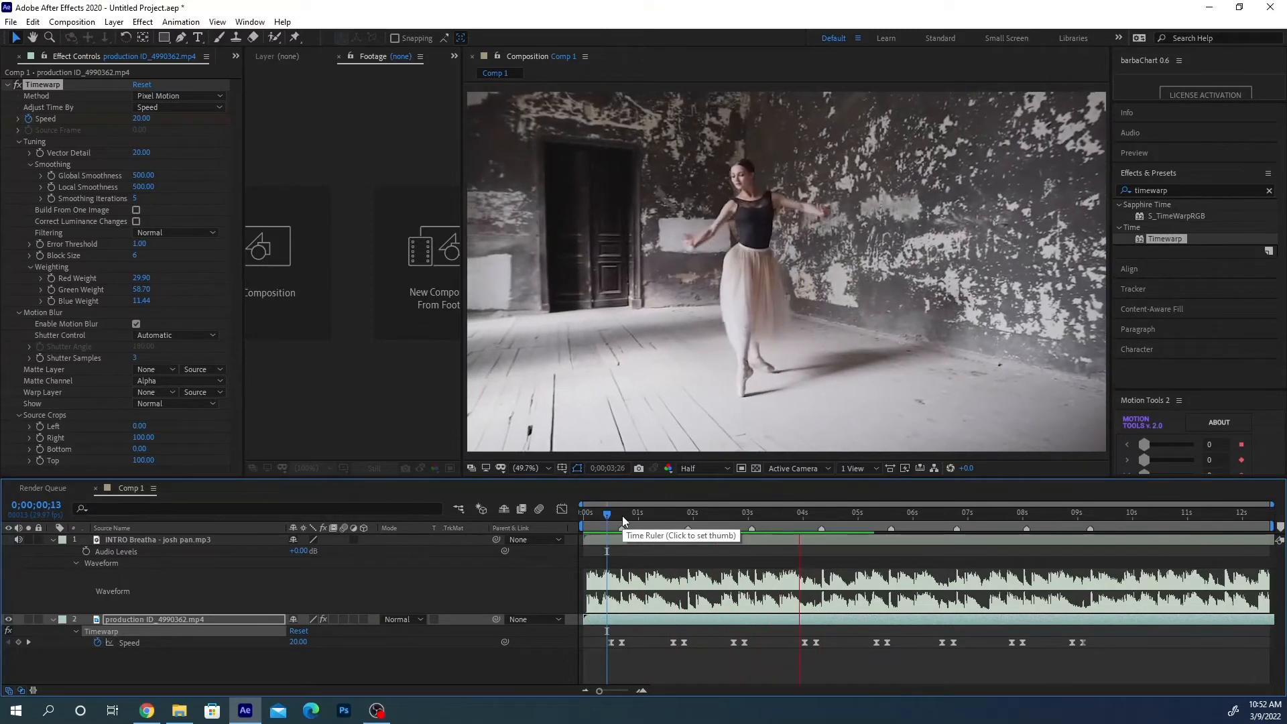
{"action": "left_click", "coordinate": [624, 512]}
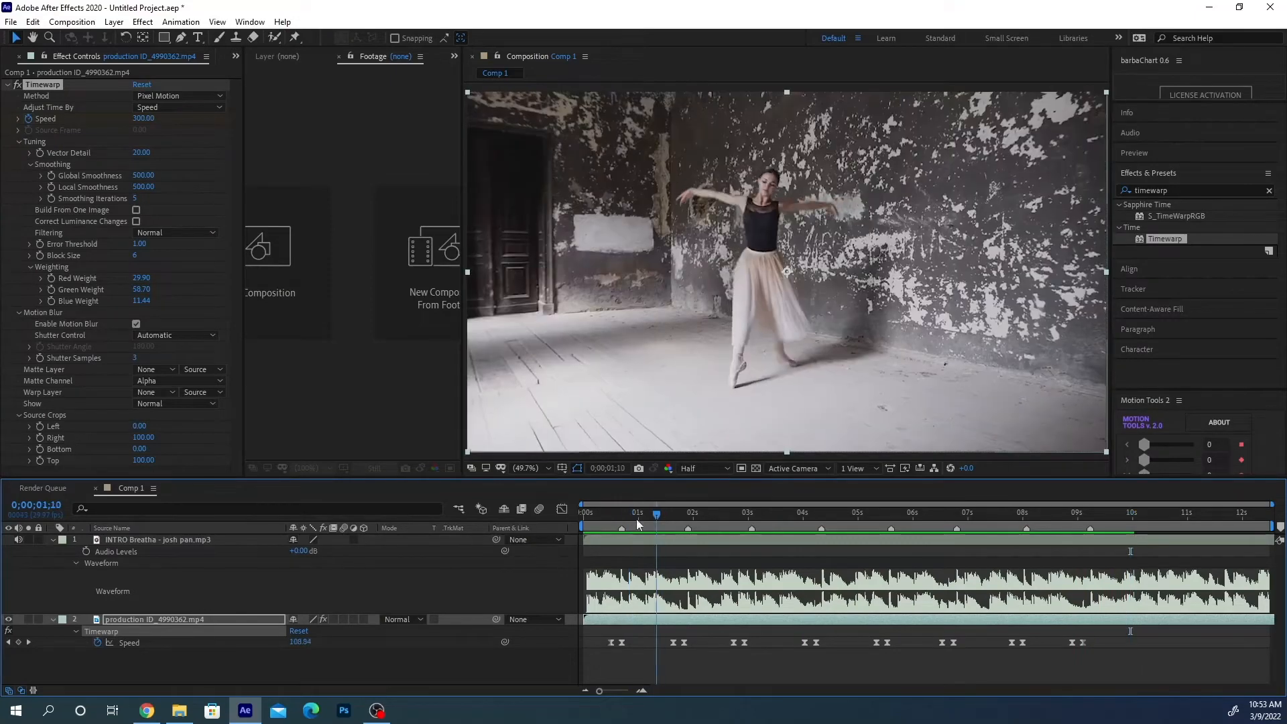
Search Effects & Presets for 'curves' and apply Curves to the ballet clip at about one second
{"action": "left_click", "coordinate": [661, 511]}
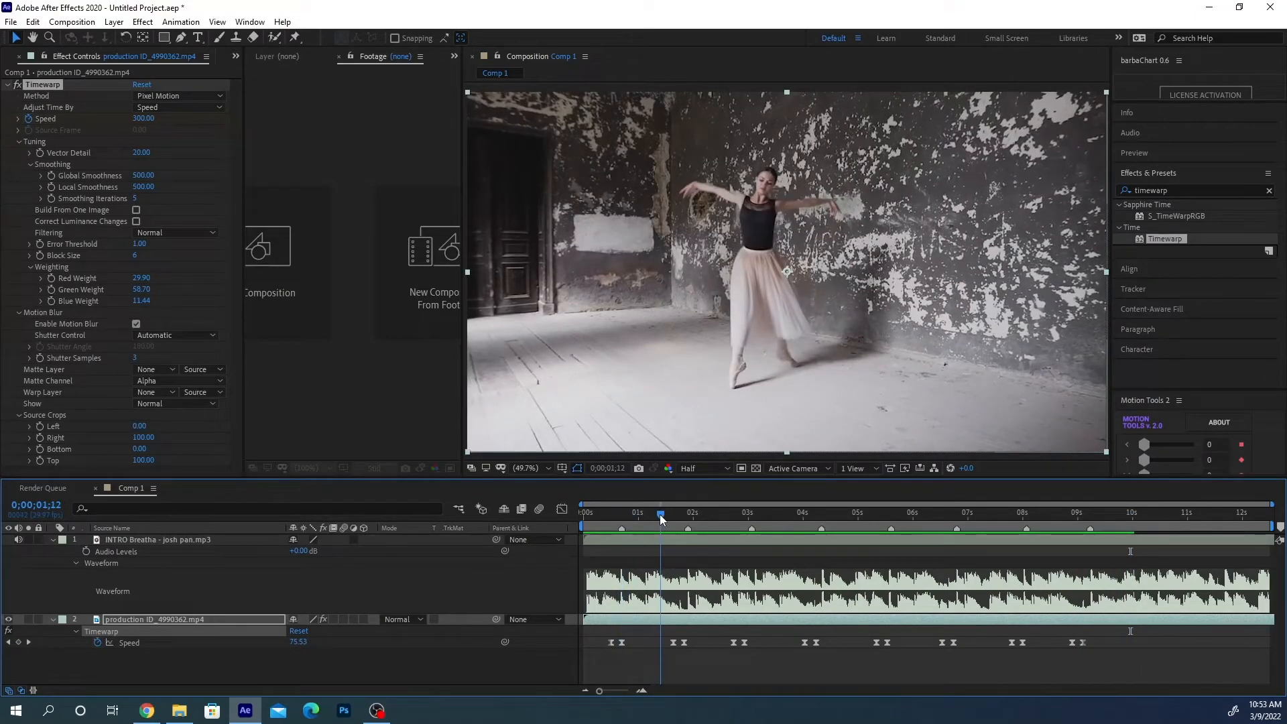
{"action": "left_click", "coordinate": [143, 118]}
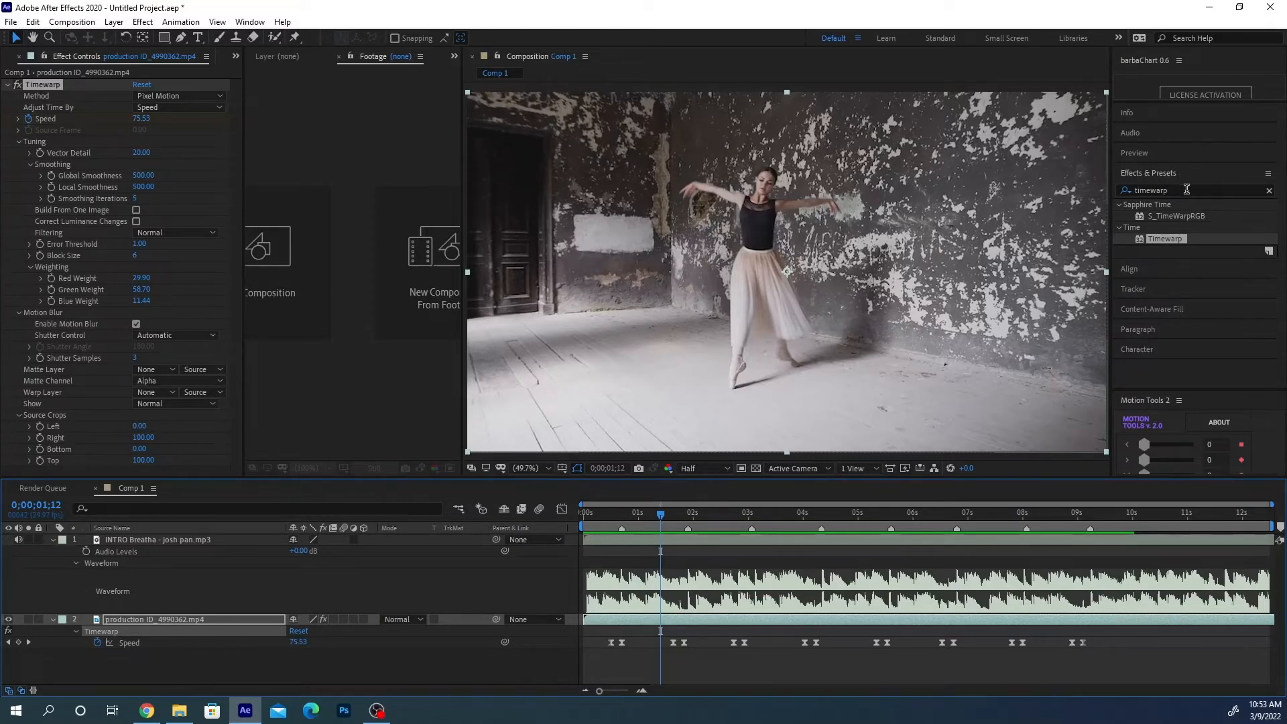
{"action": "triple_click", "coordinate": [1149, 190]}
{"action": "type", "text": "curves"}
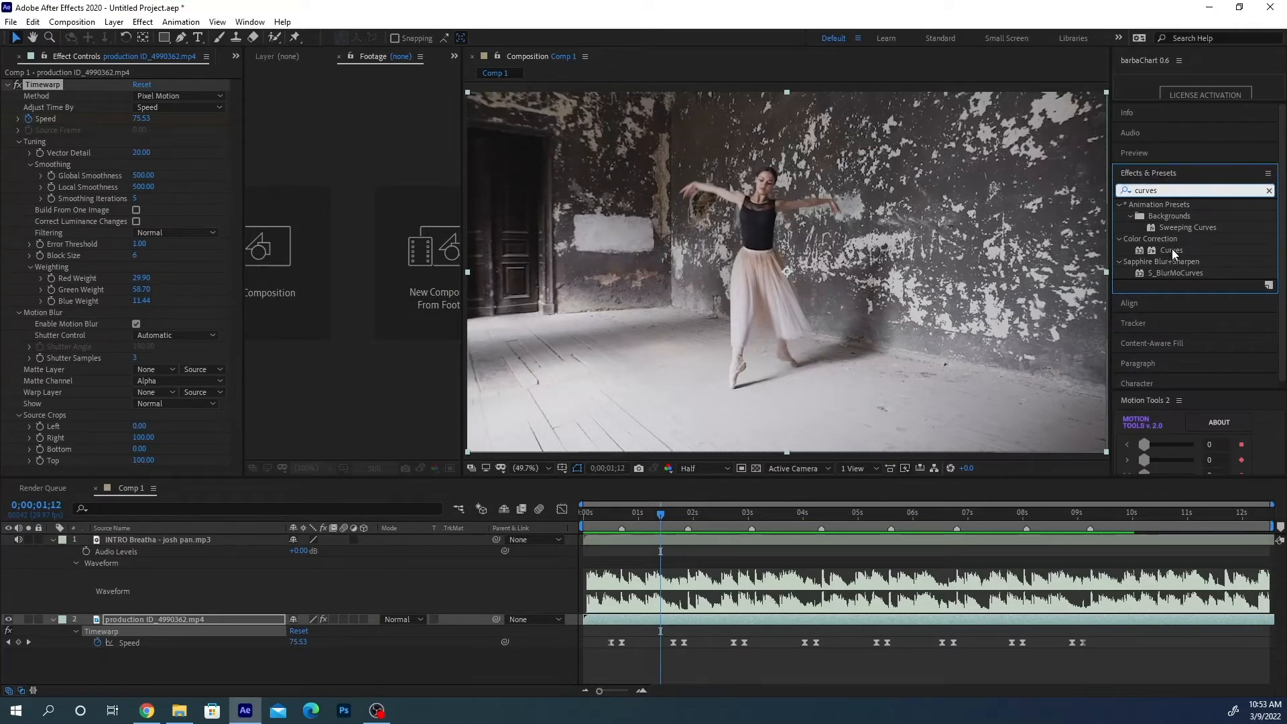
{"action": "double_click", "coordinate": [1172, 249]}
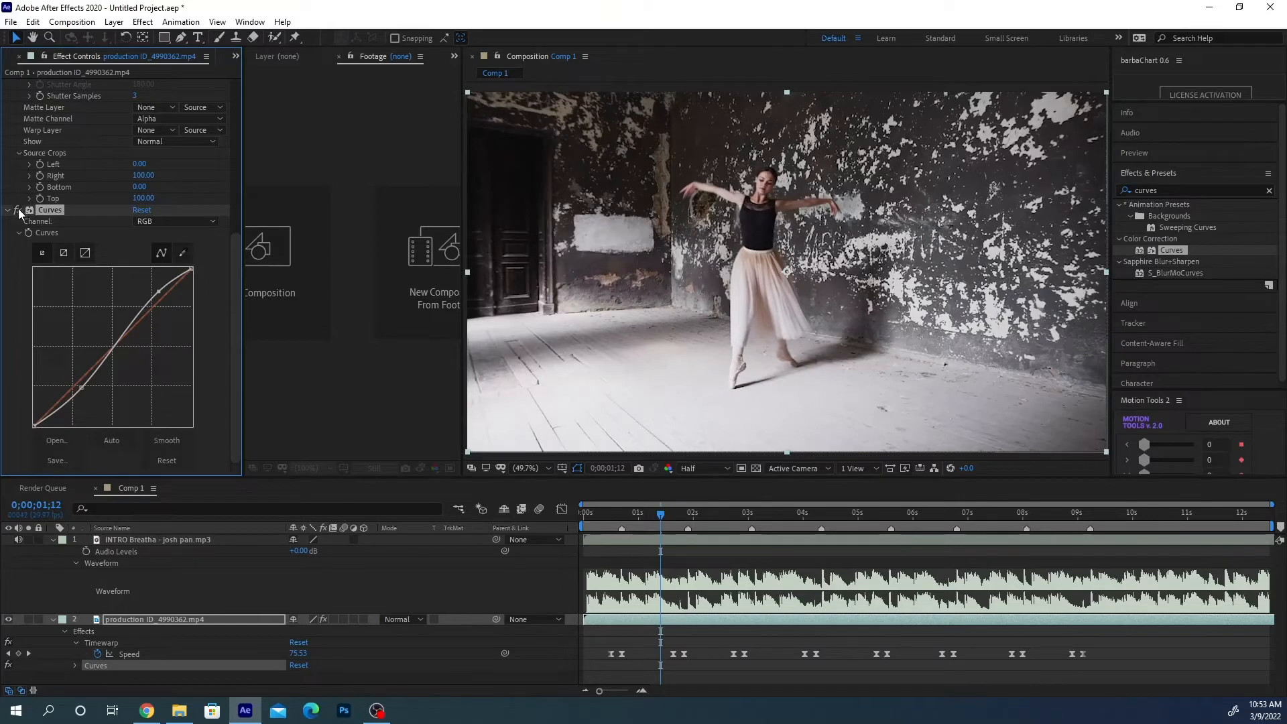
{"action": "mouse_move", "coordinate": [570, 359]}
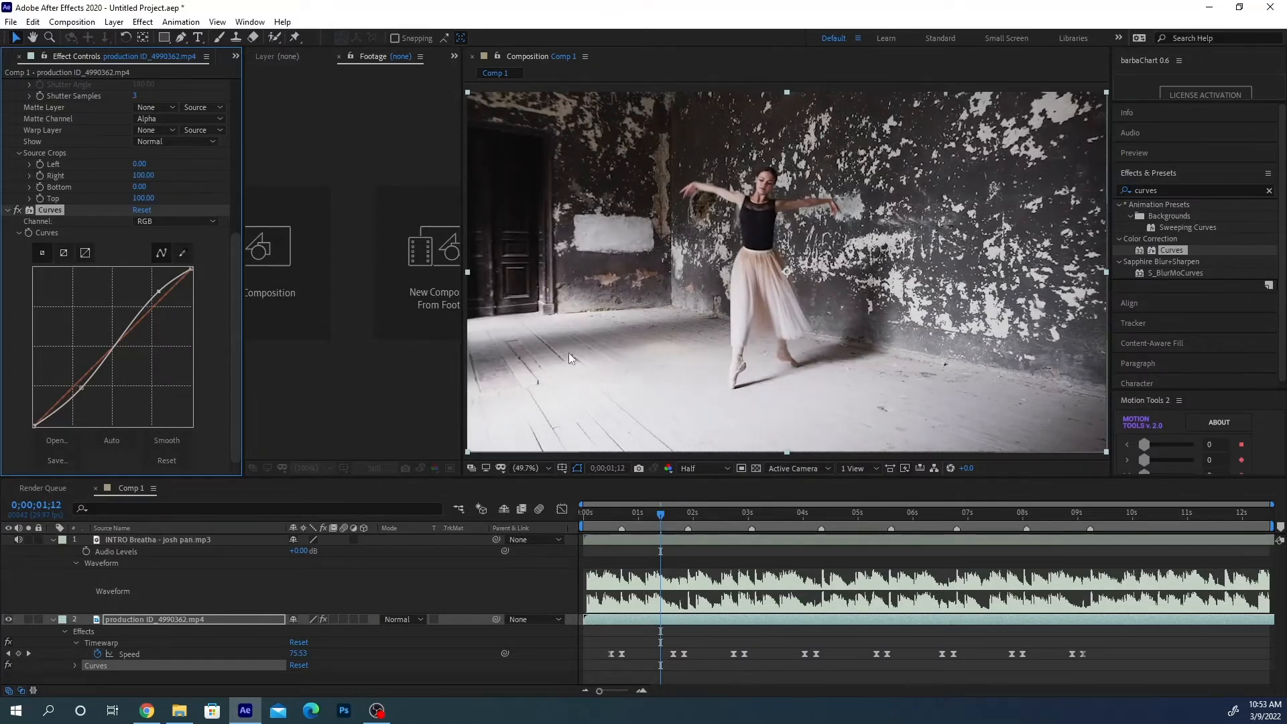
{"action": "mouse_move", "coordinate": [1097, 200]}
{"action": "type", "text": "vignette"}
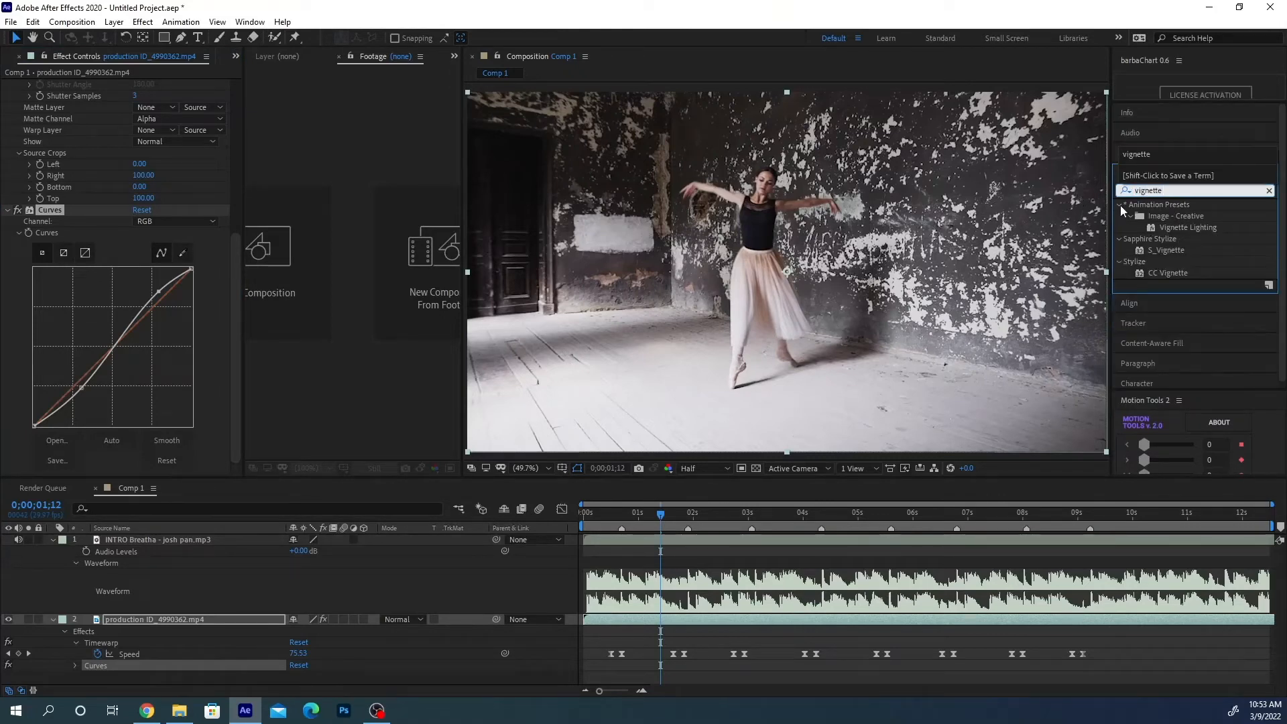
Apply CC Vignette to the dancer footage and preview the graded clip from the beginning
{"action": "double_click", "coordinate": [1167, 273]}
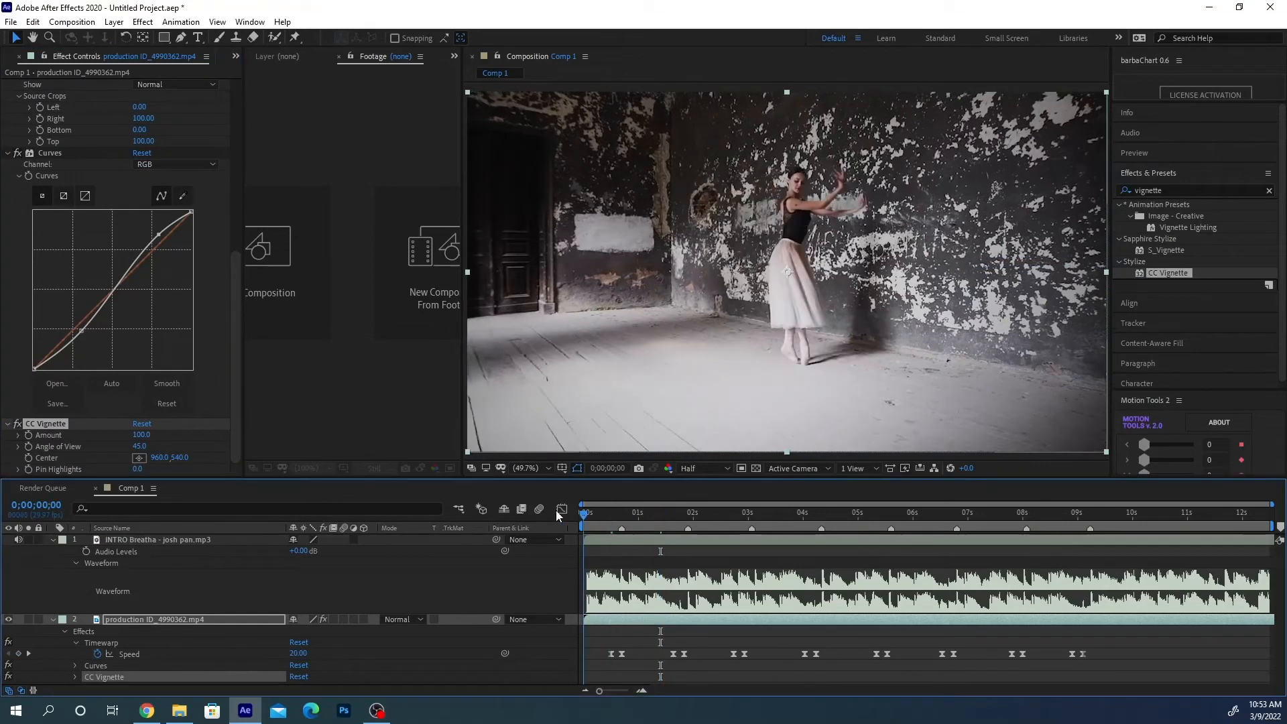
{"action": "left_click", "coordinate": [624, 526]}
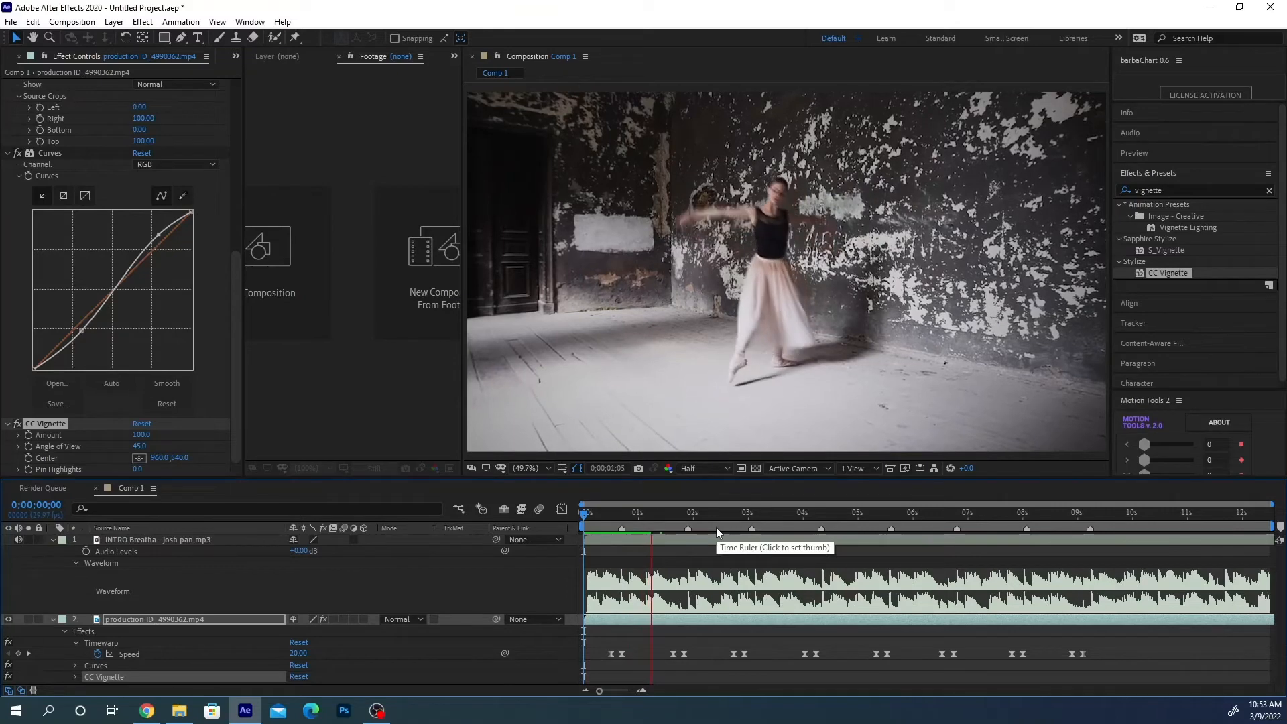
{"action": "left_click", "coordinate": [688, 511]}
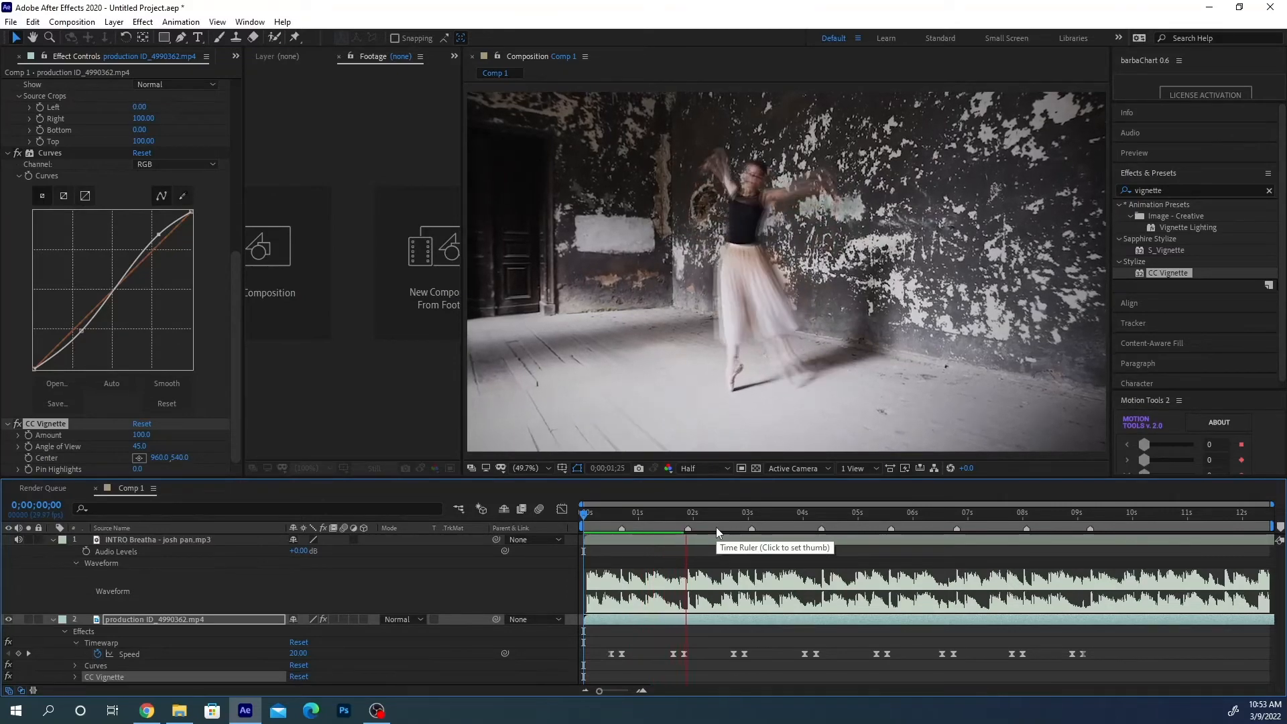
{"action": "left_click", "coordinate": [710, 512]}
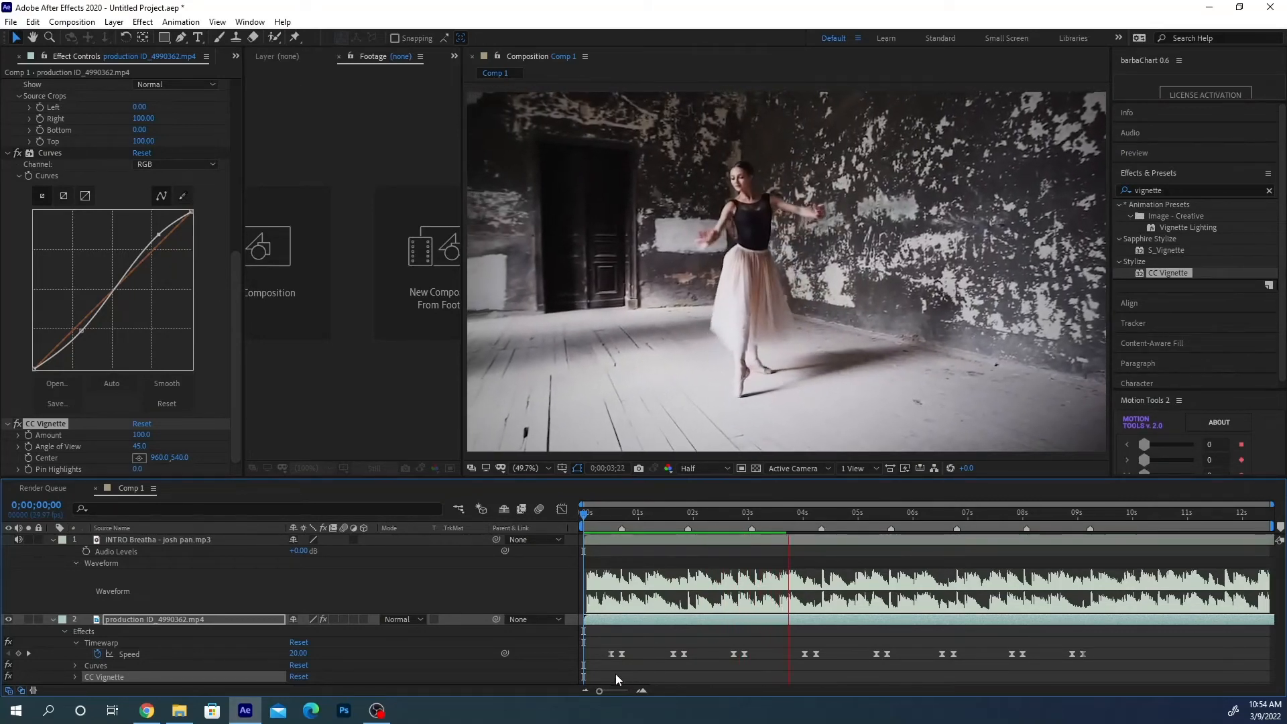
{"action": "left_click", "coordinate": [822, 512]}
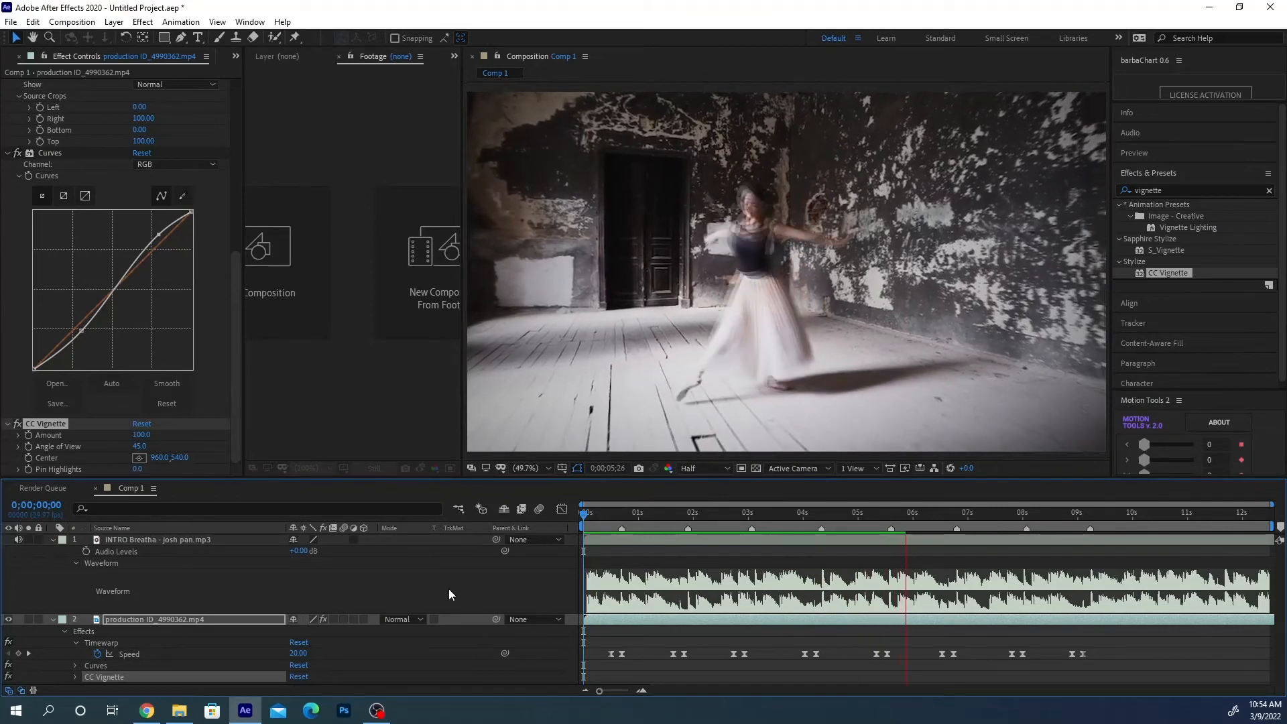
Replay the preview from near the start, then park the playhead just under one second
{"action": "left_click", "coordinate": [589, 512]}
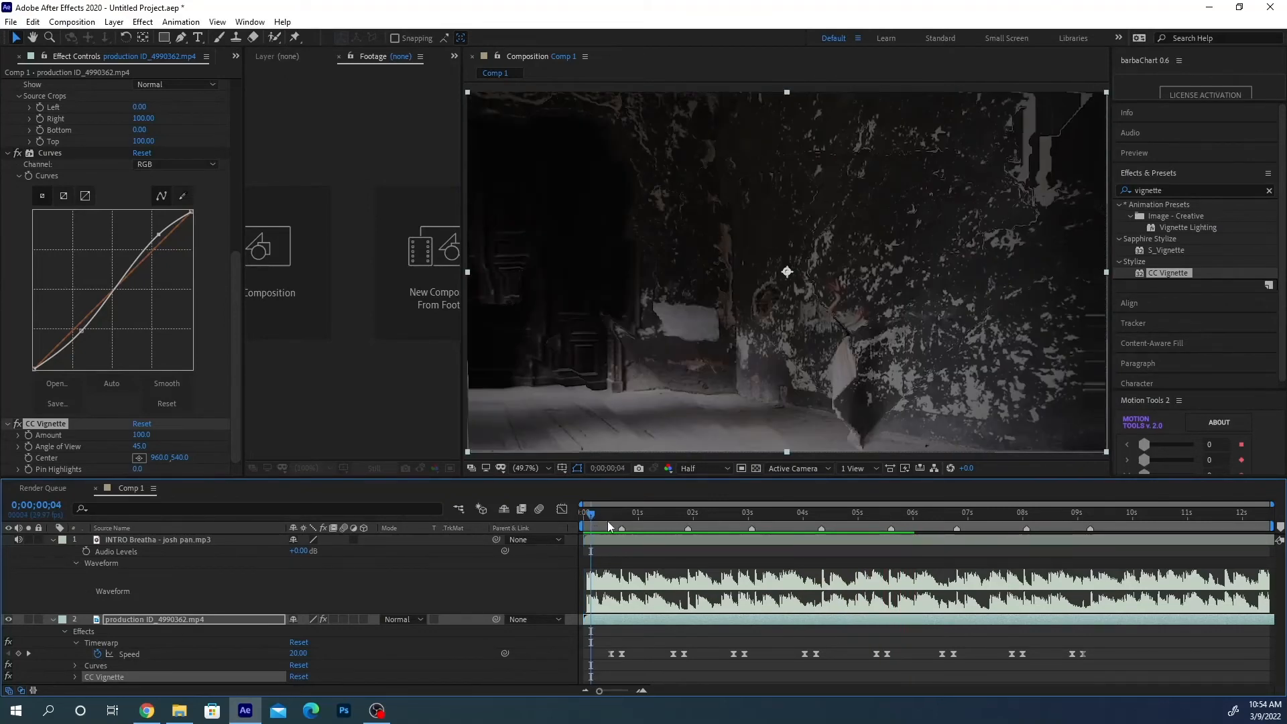
{"action": "left_click", "coordinate": [677, 512]}
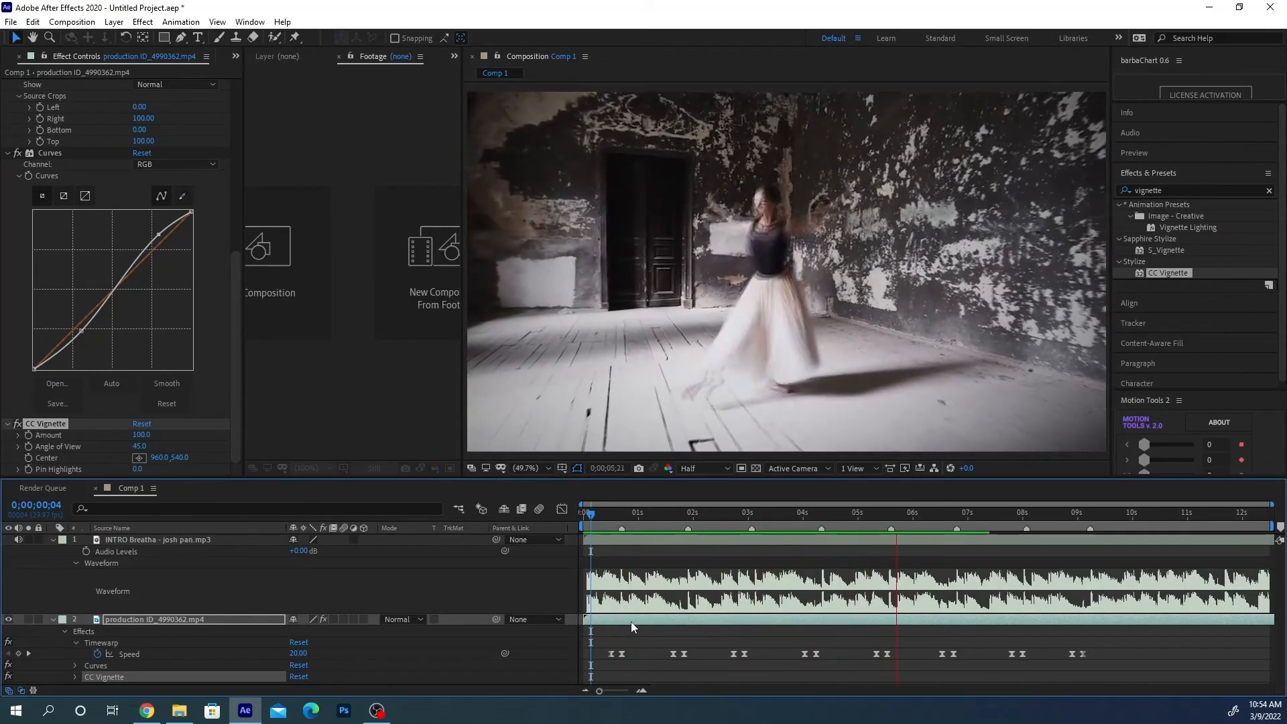
{"action": "left_click", "coordinate": [1005, 513]}
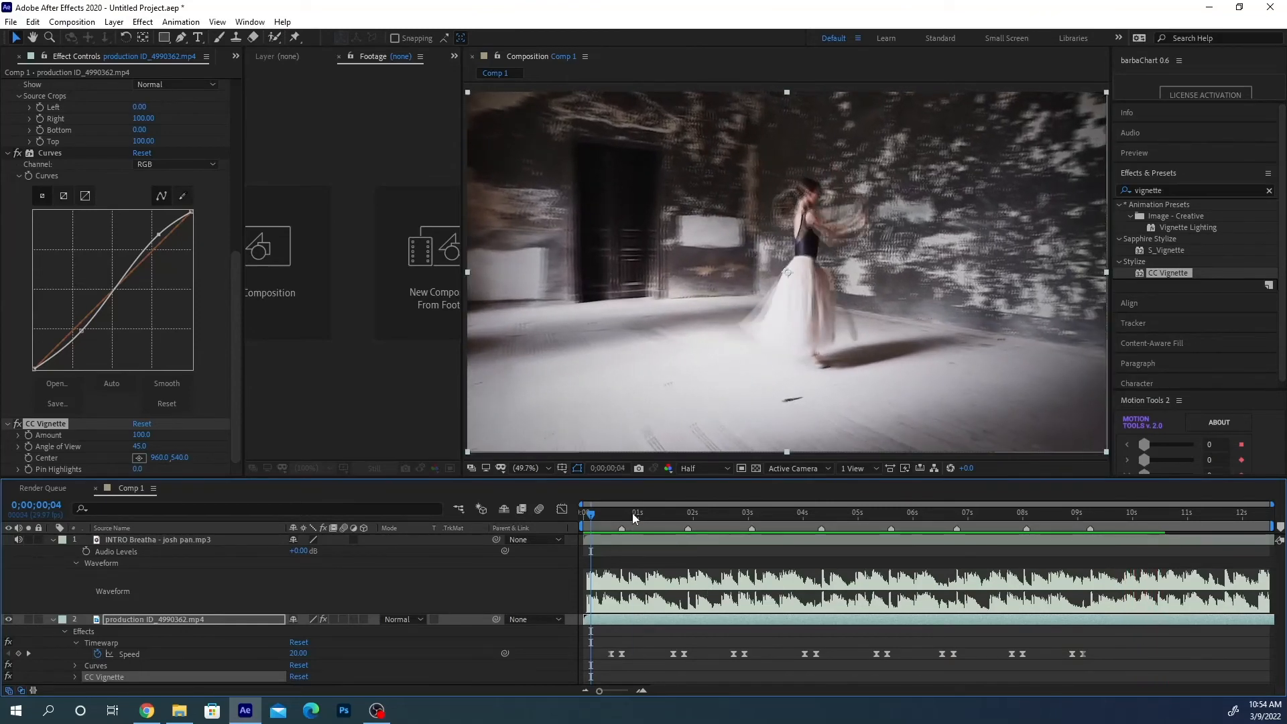
{"action": "left_click", "coordinate": [632, 513]}
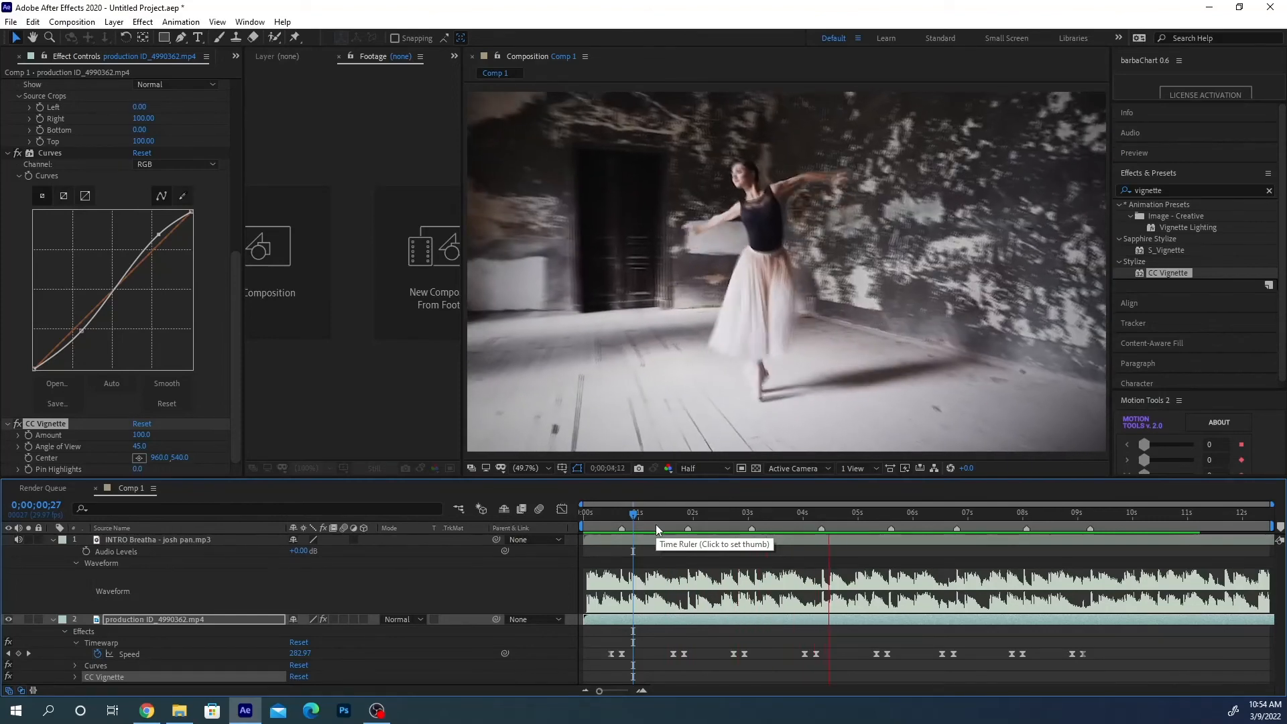
{"action": "left_click", "coordinate": [938, 512]}
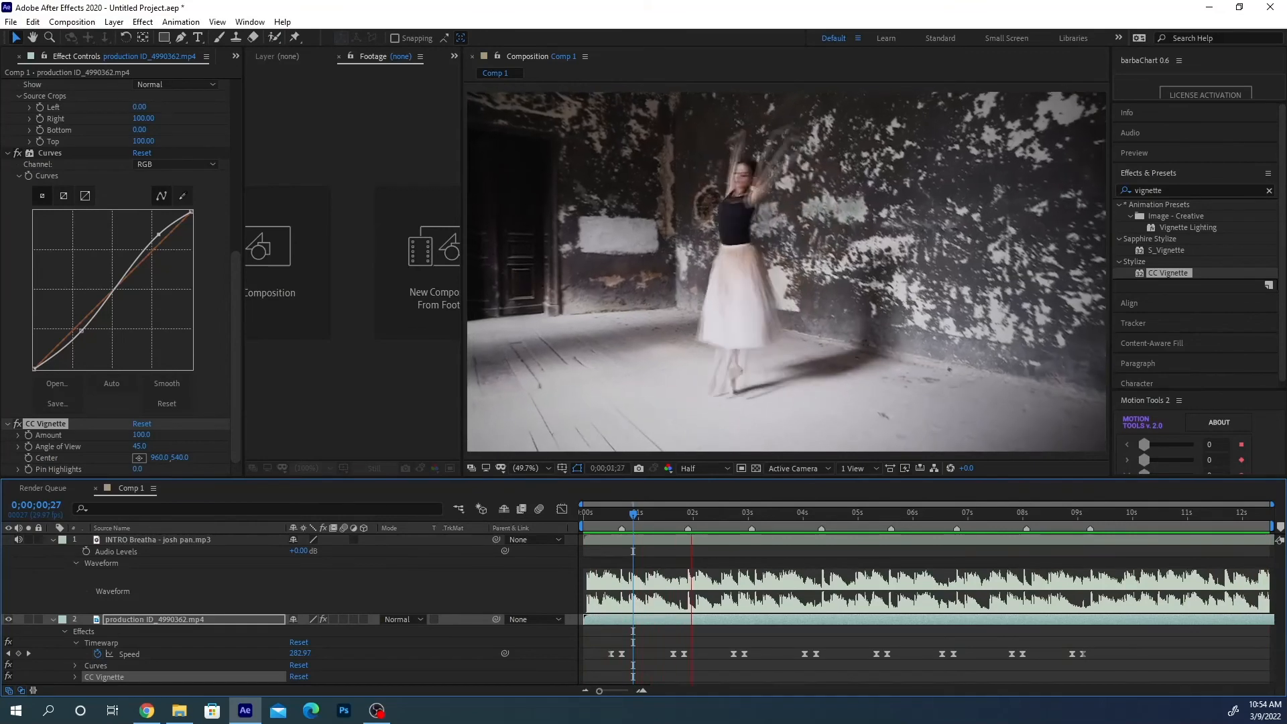
{"action": "left_click", "coordinate": [803, 512]}
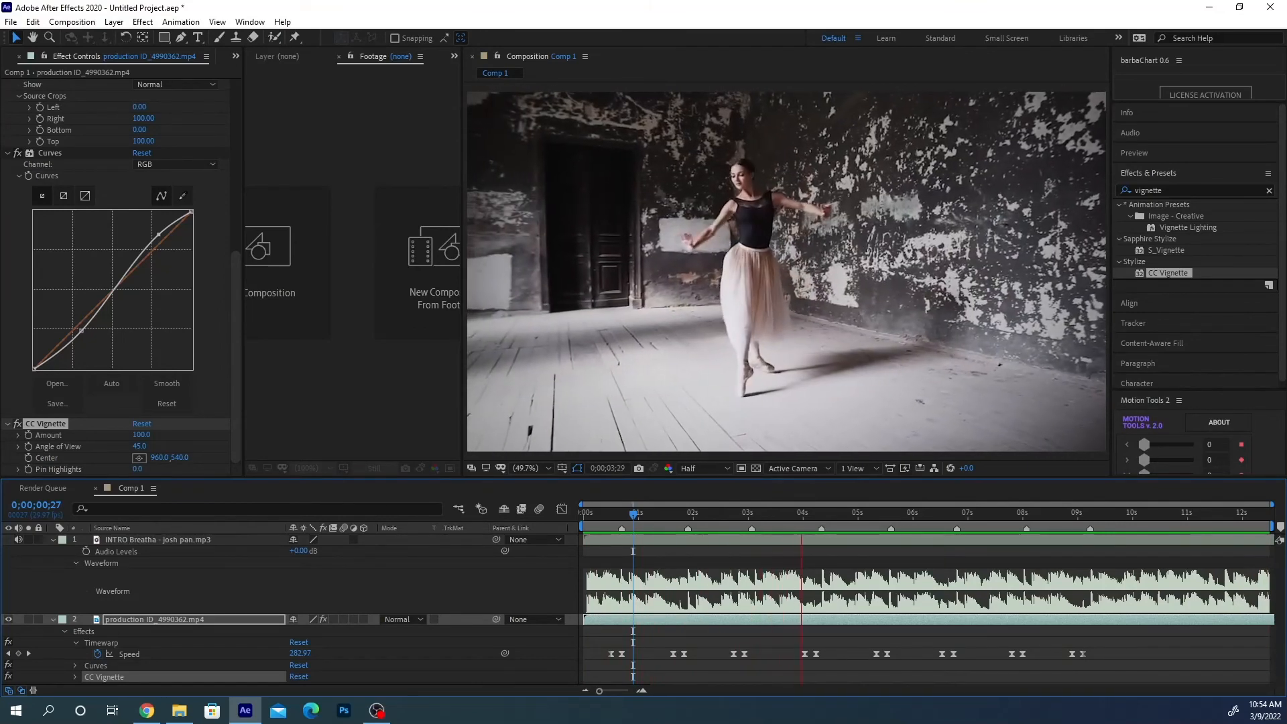
{"action": "left_click", "coordinate": [910, 512]}
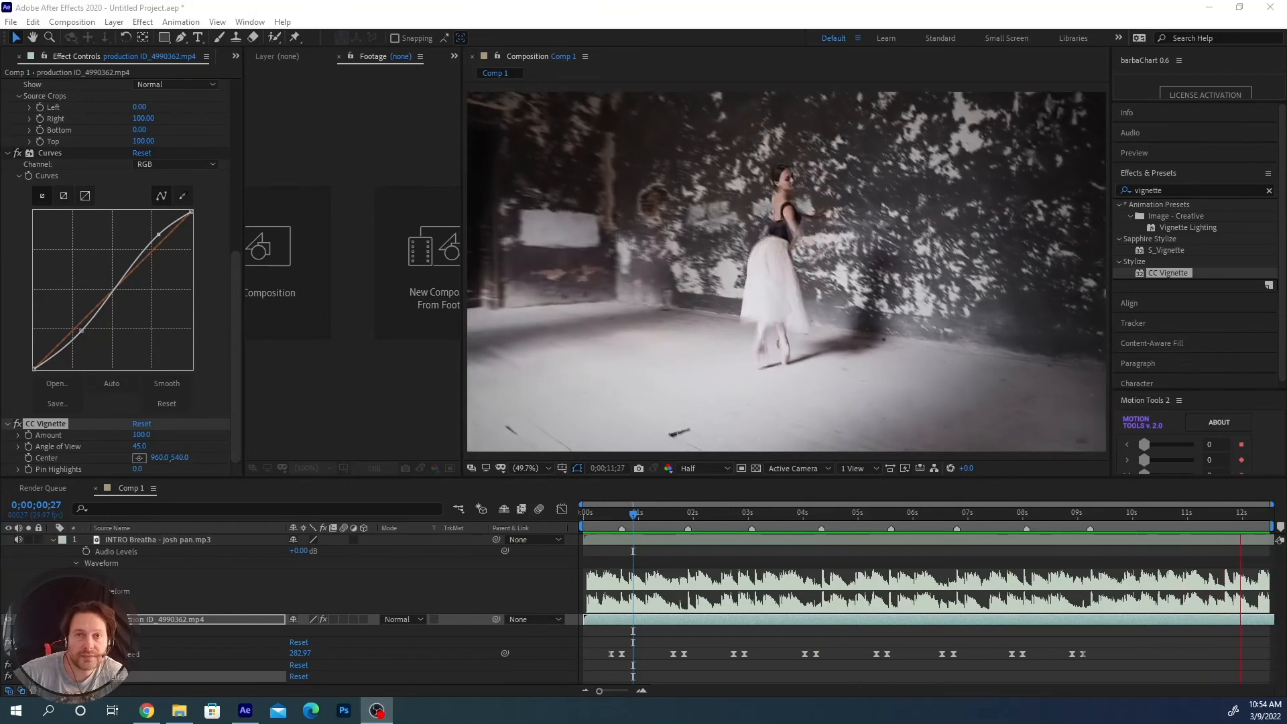
{"action": "left_click", "coordinate": [634, 512]}
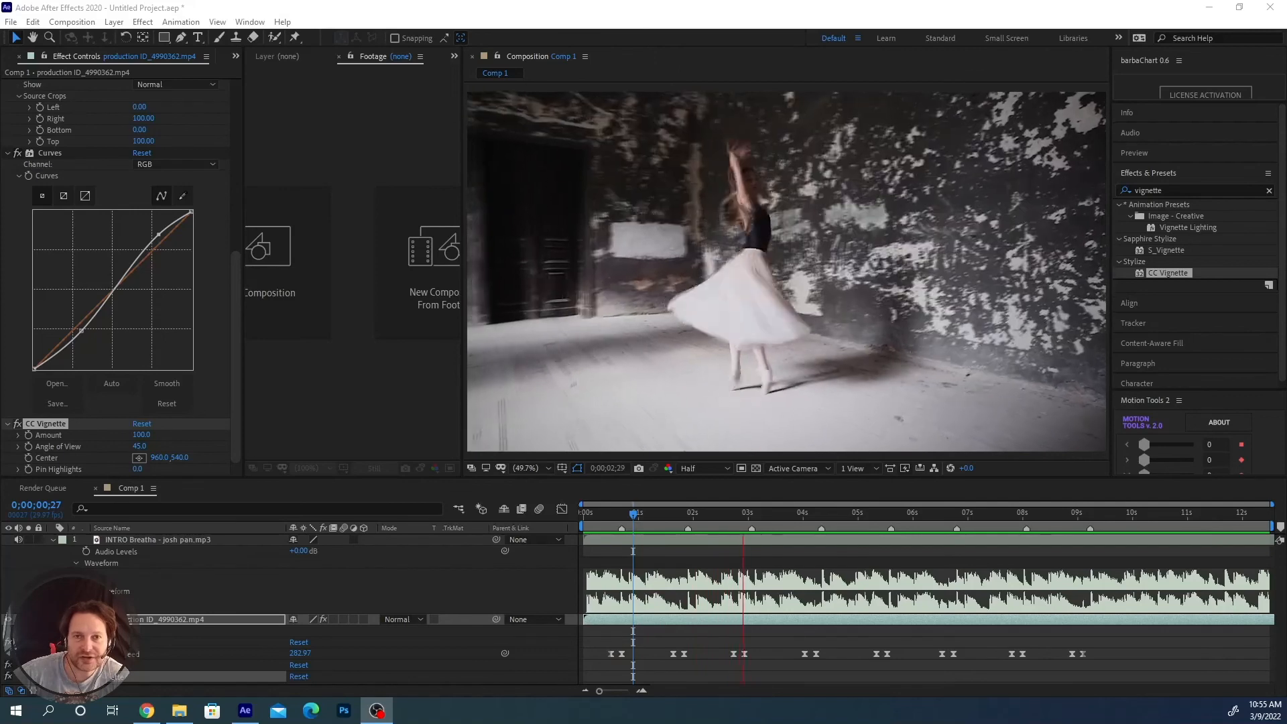
{"action": "left_click", "coordinate": [853, 513]}
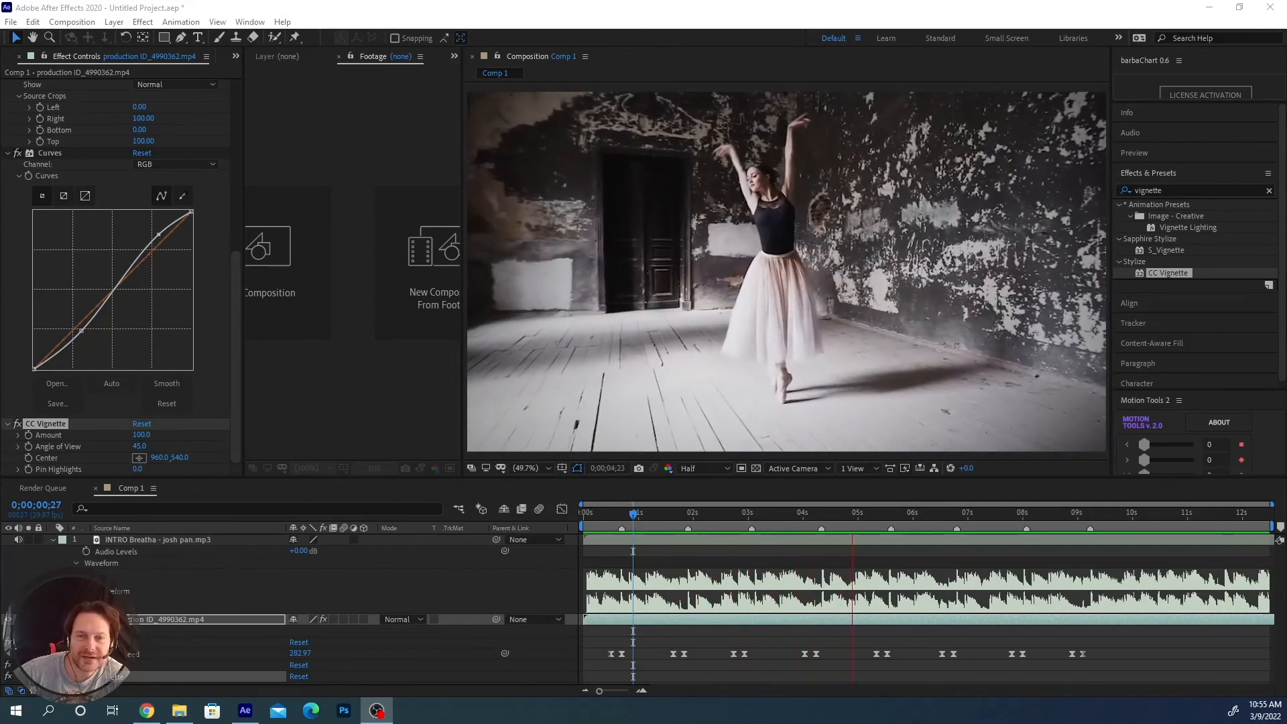